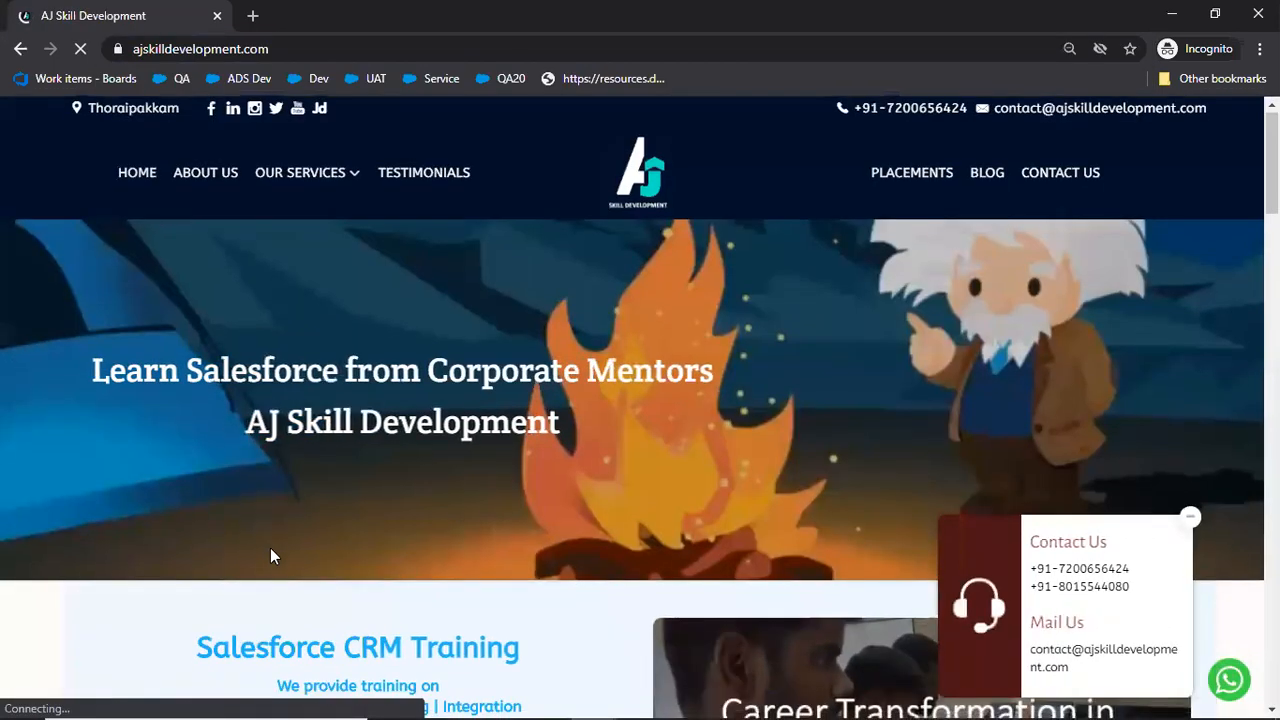
Step: Go from the homepage to the Salesforce CRM Training details page and start reading Our Curriculum
scroll("down", 3)
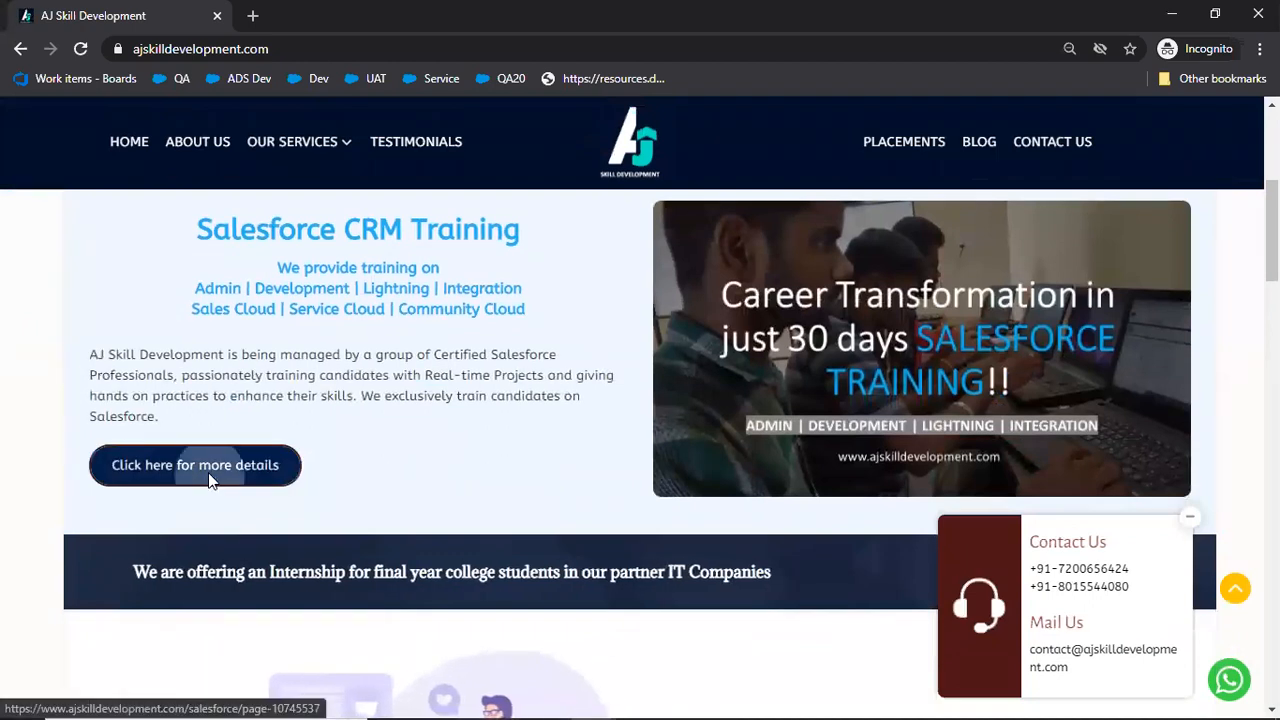
left_click(194, 464)
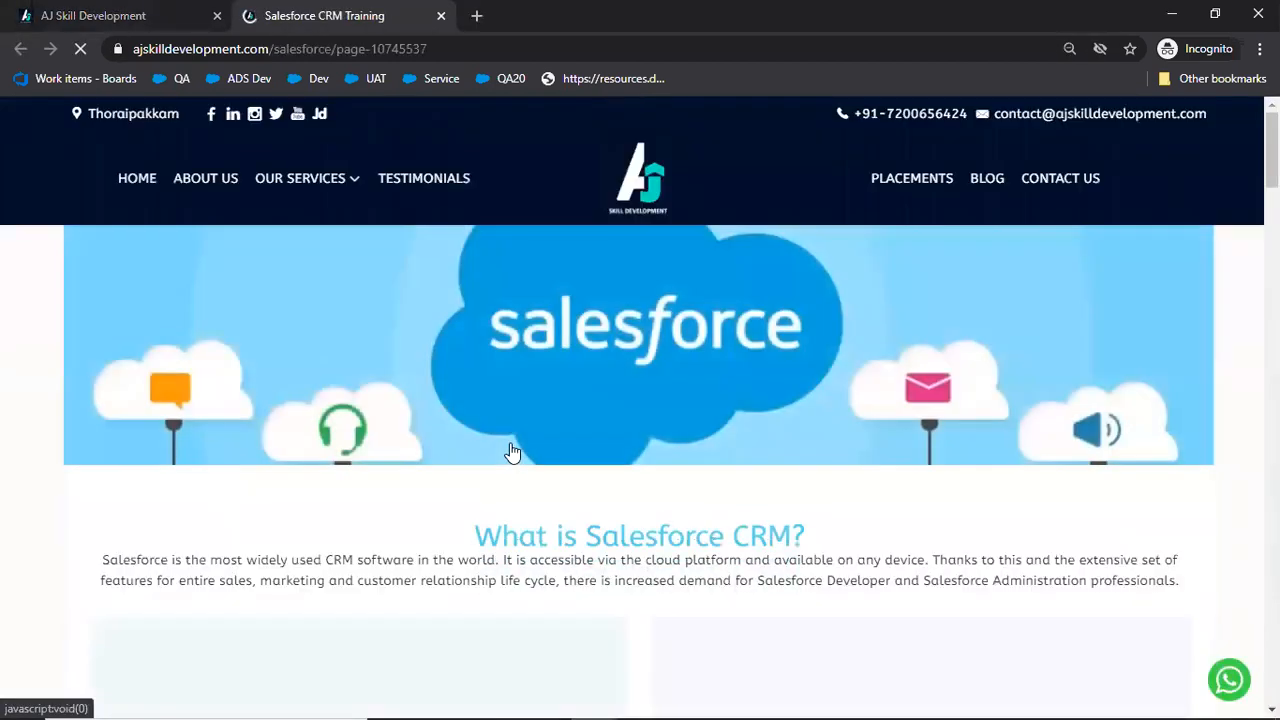
scroll("down", 3)
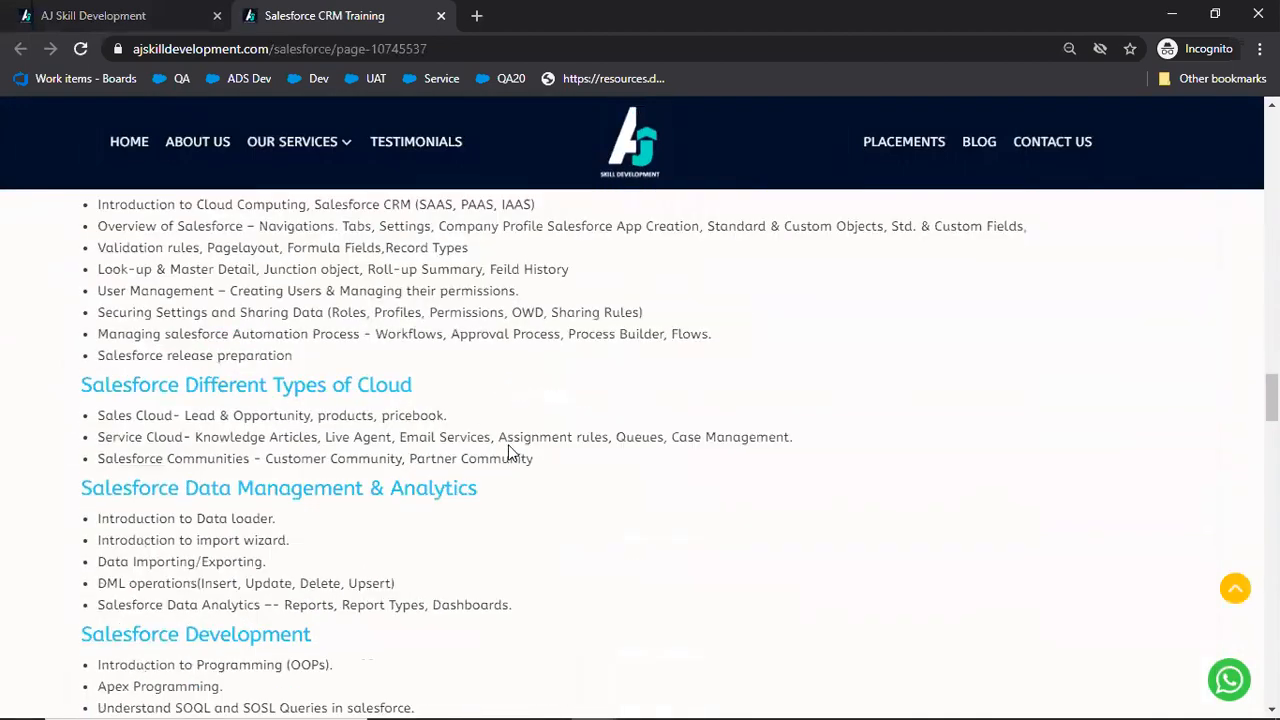
scroll("up", 3)
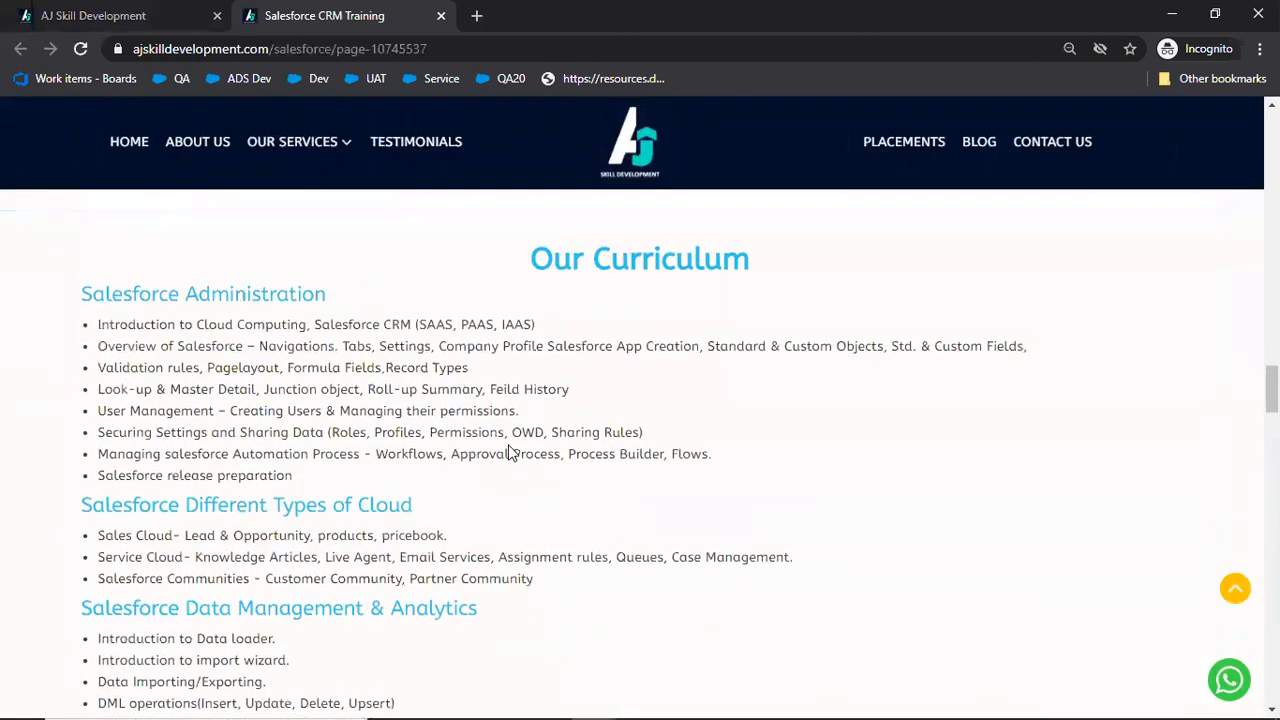
scroll("down", 3)
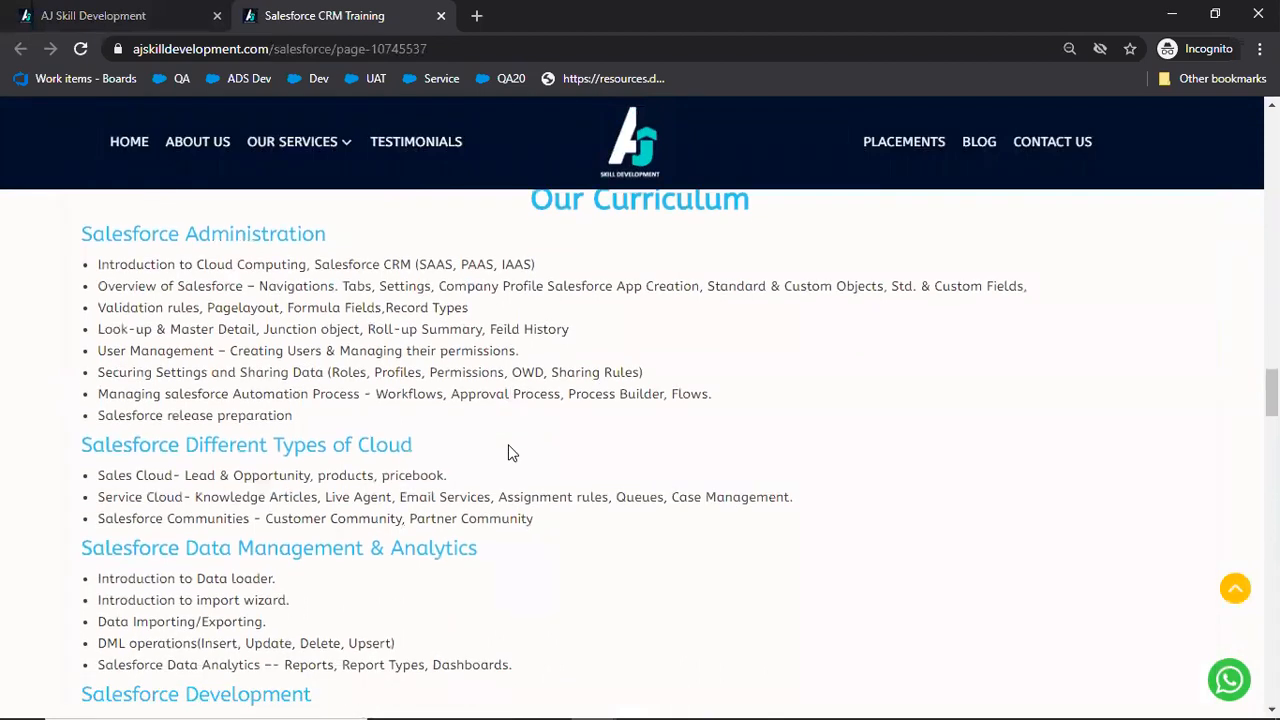
scroll("down", 3)
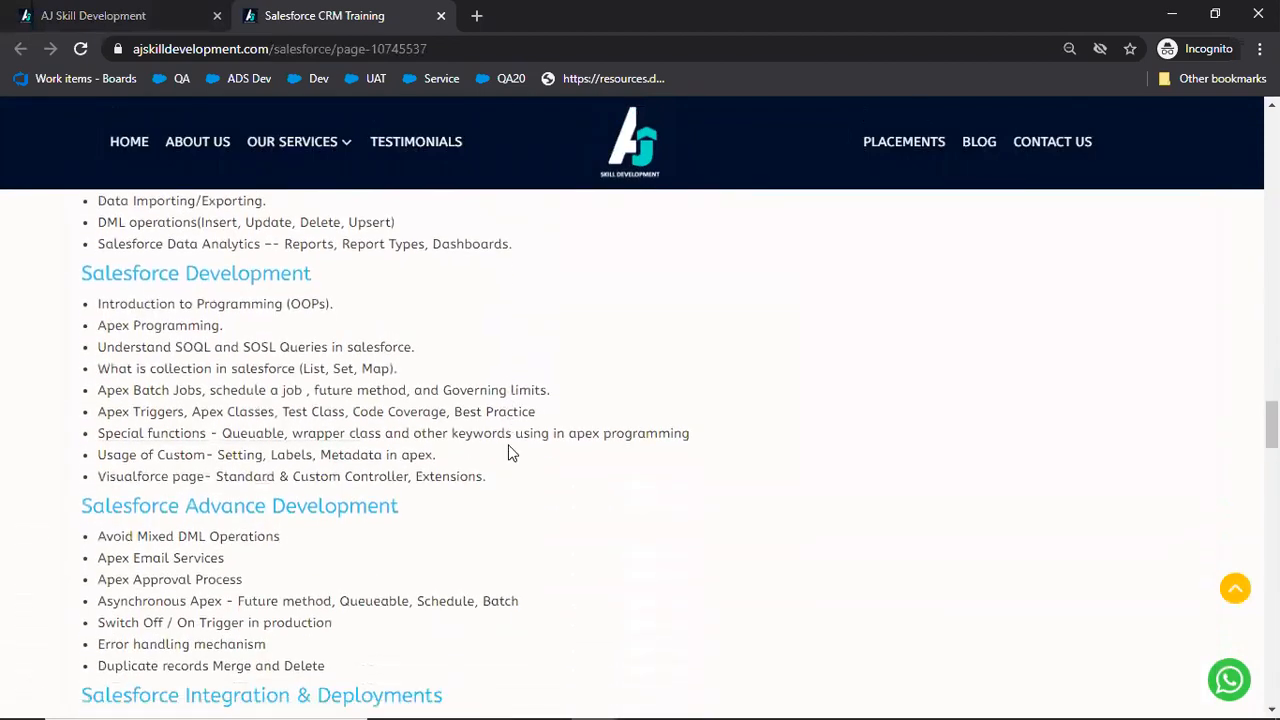
Step: Read the curriculum from Administration through the Lightning component modules, then leave the window
scroll("down", 3)
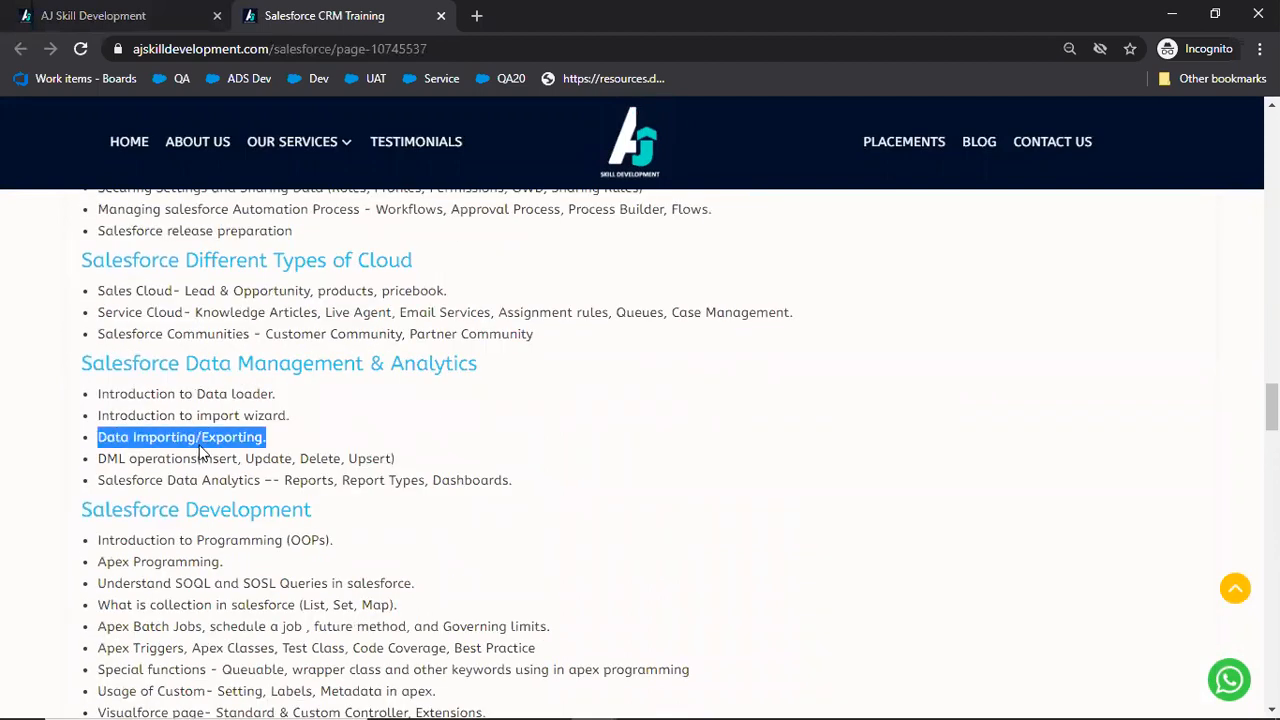
scroll("down", 3)
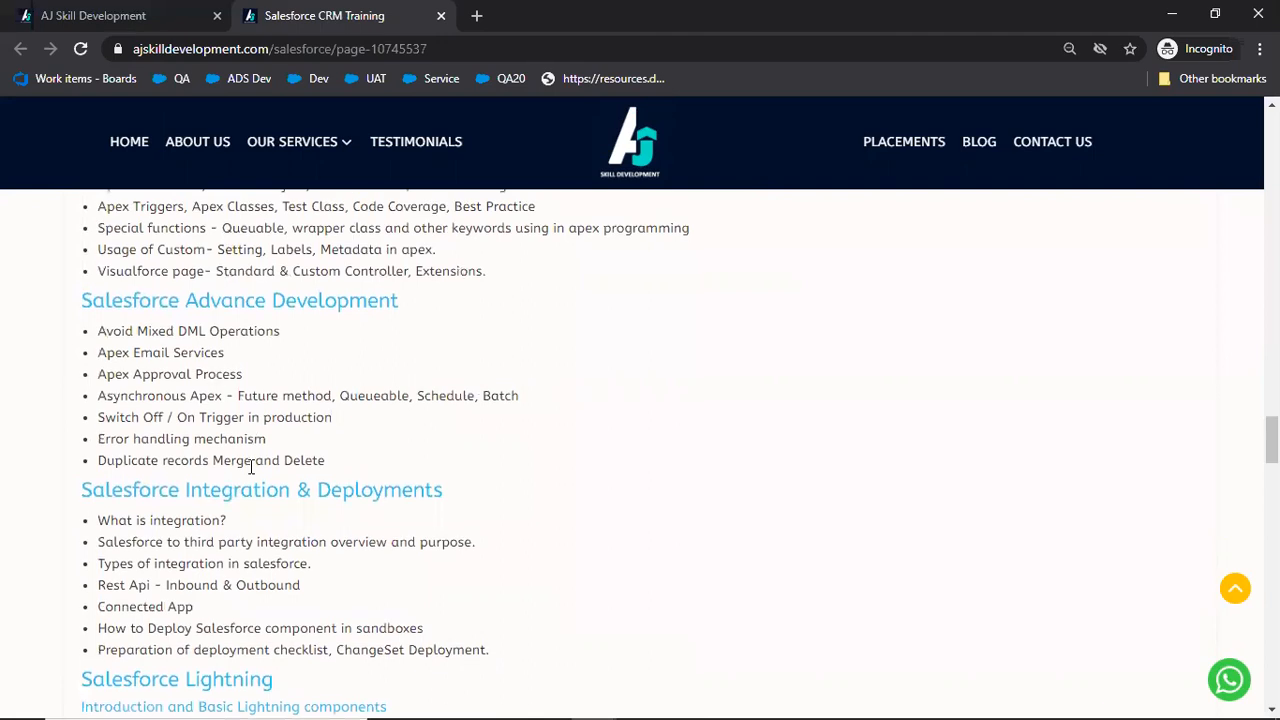
scroll("down", 3)
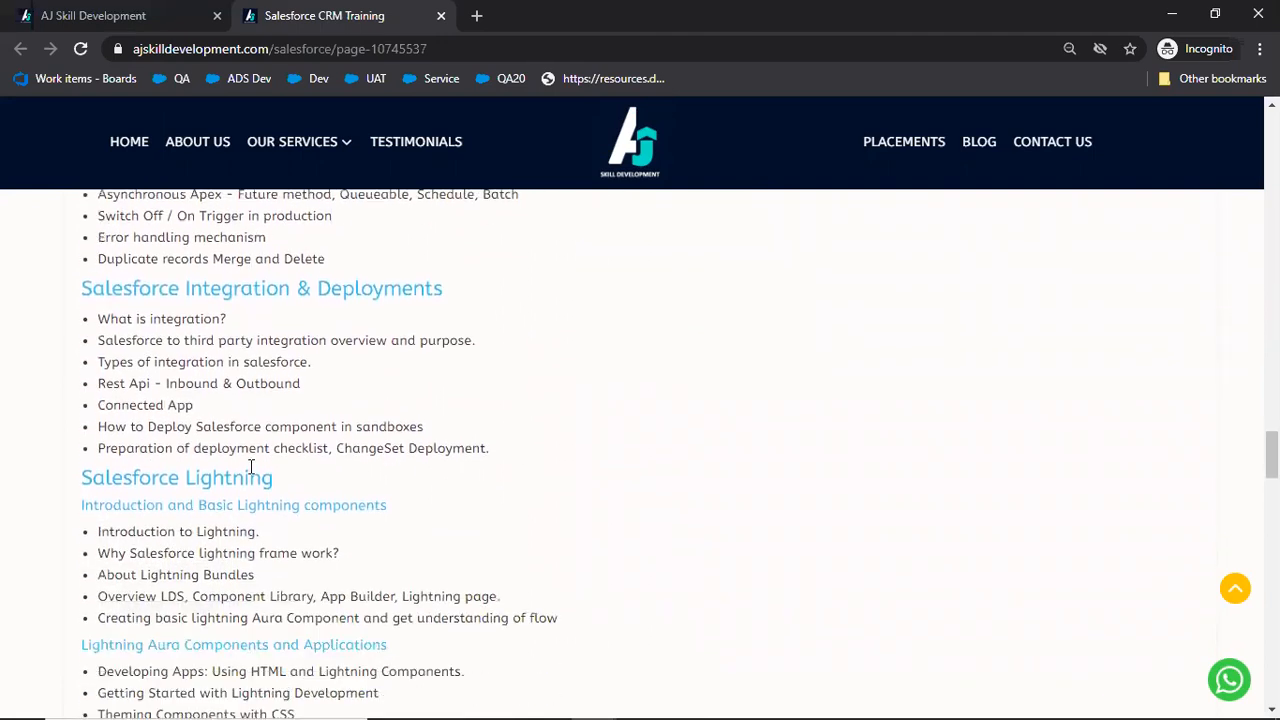
scroll("down", 3)
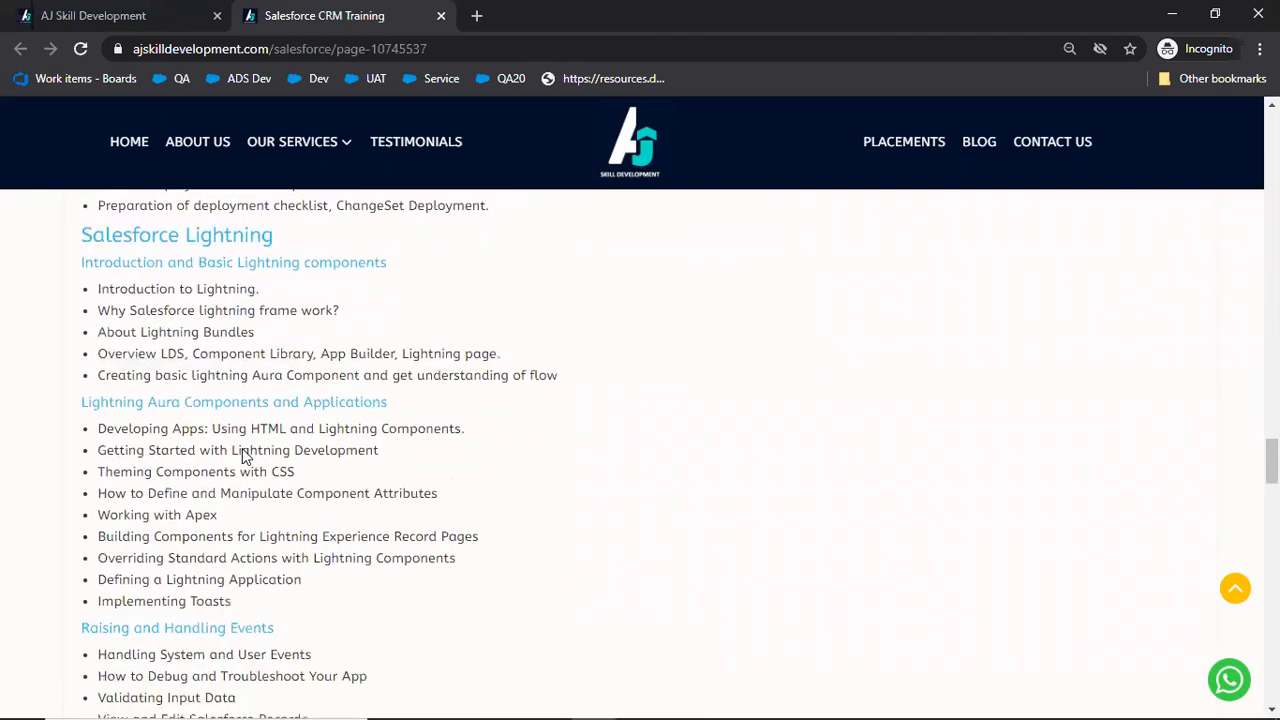
scroll("down", 3)
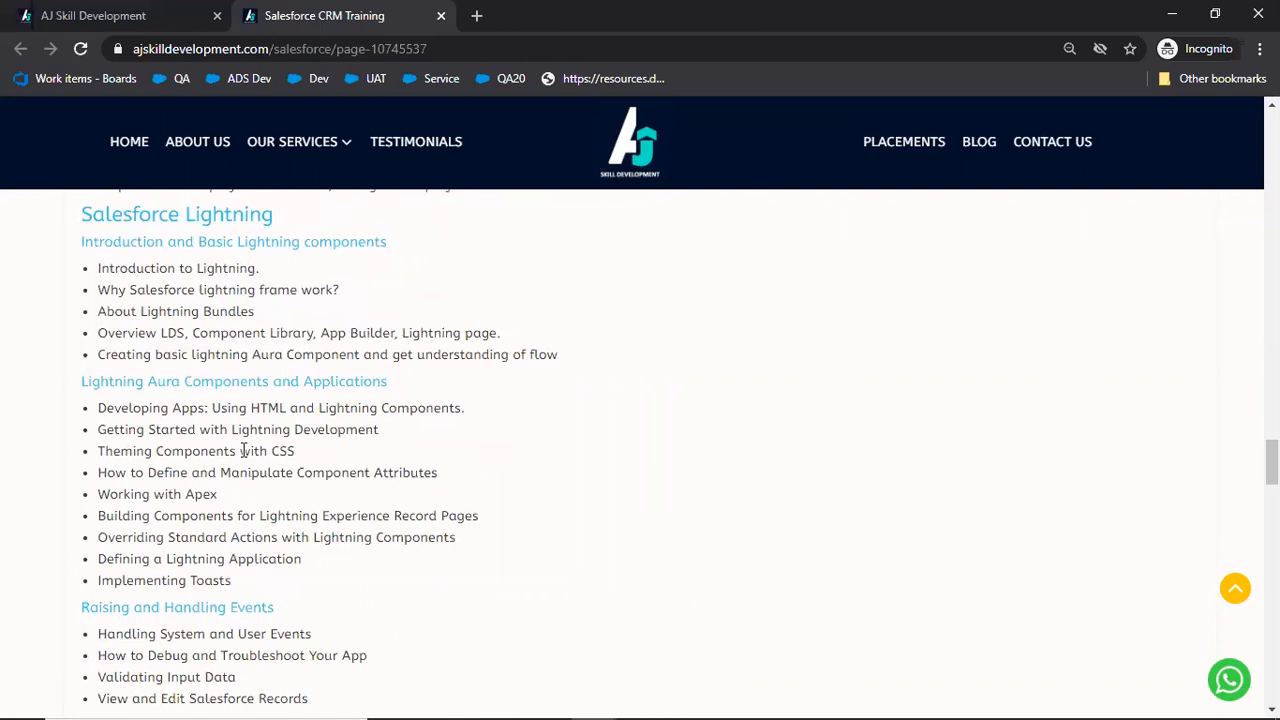
key("alt+tab")
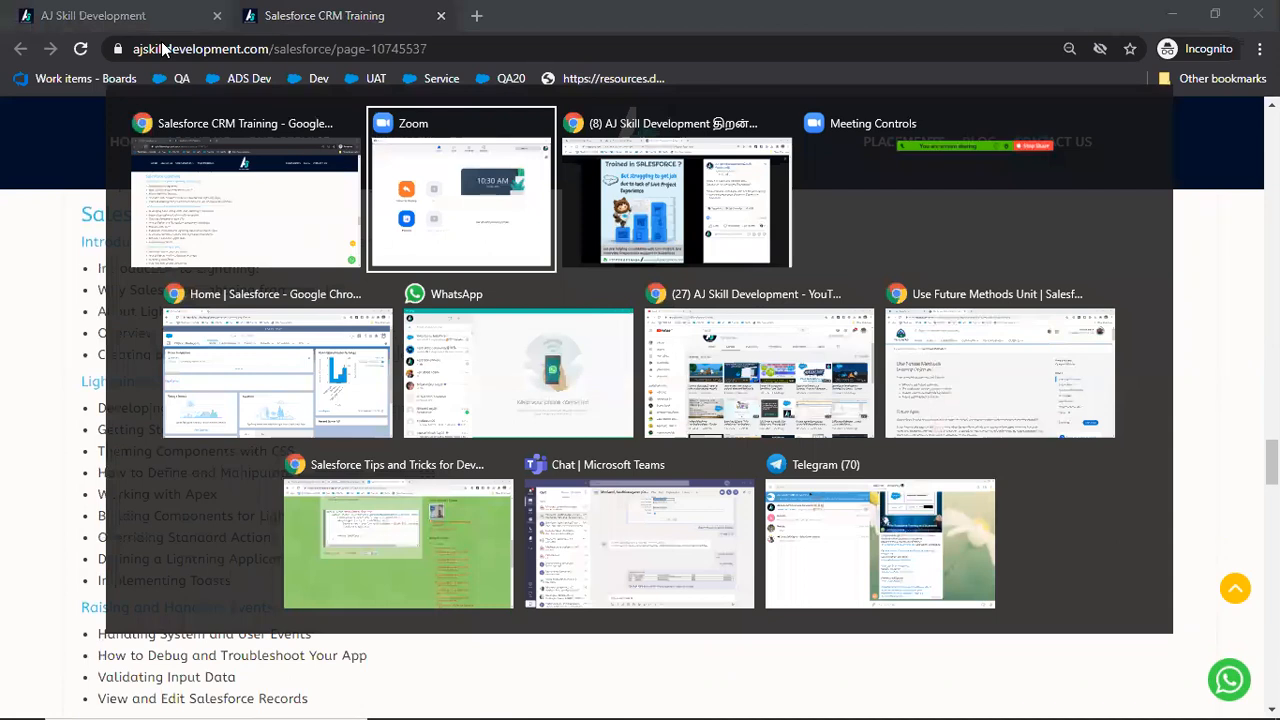
mouse_move(516, 360)
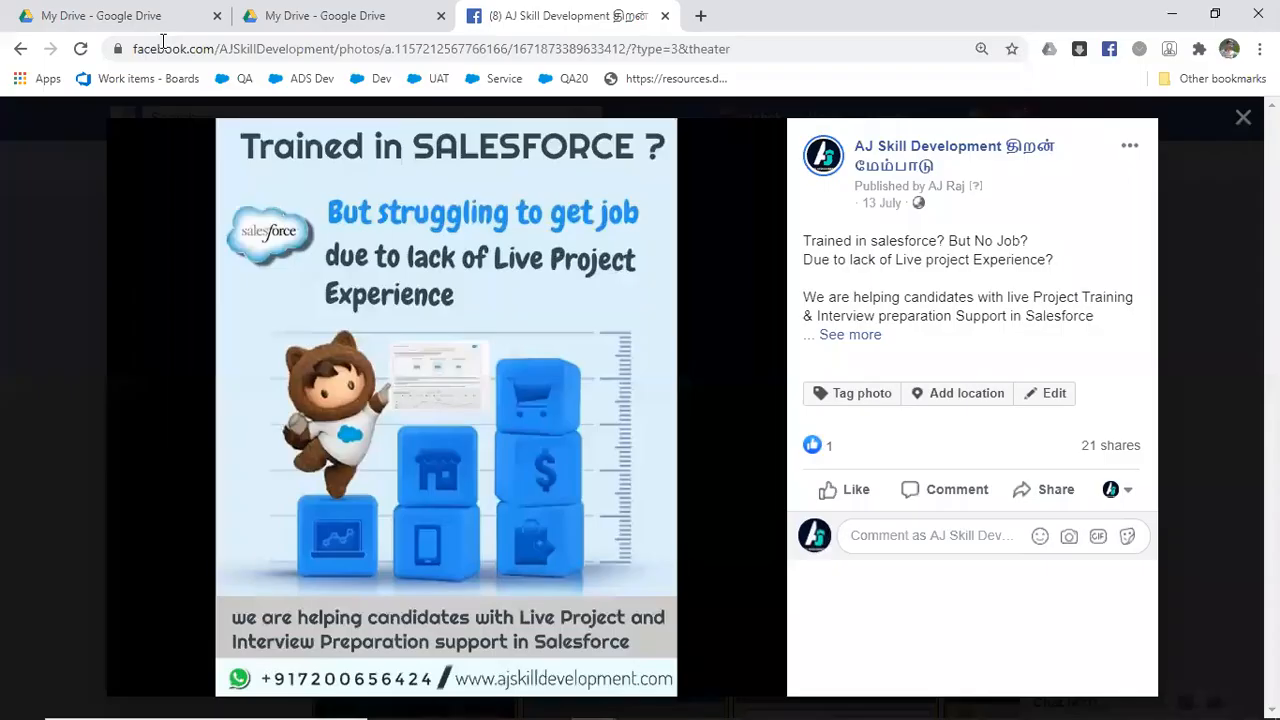
Step: Move from the Facebook live-project post to the Google Drive folder of Salesforce materials
left_click(120, 16)
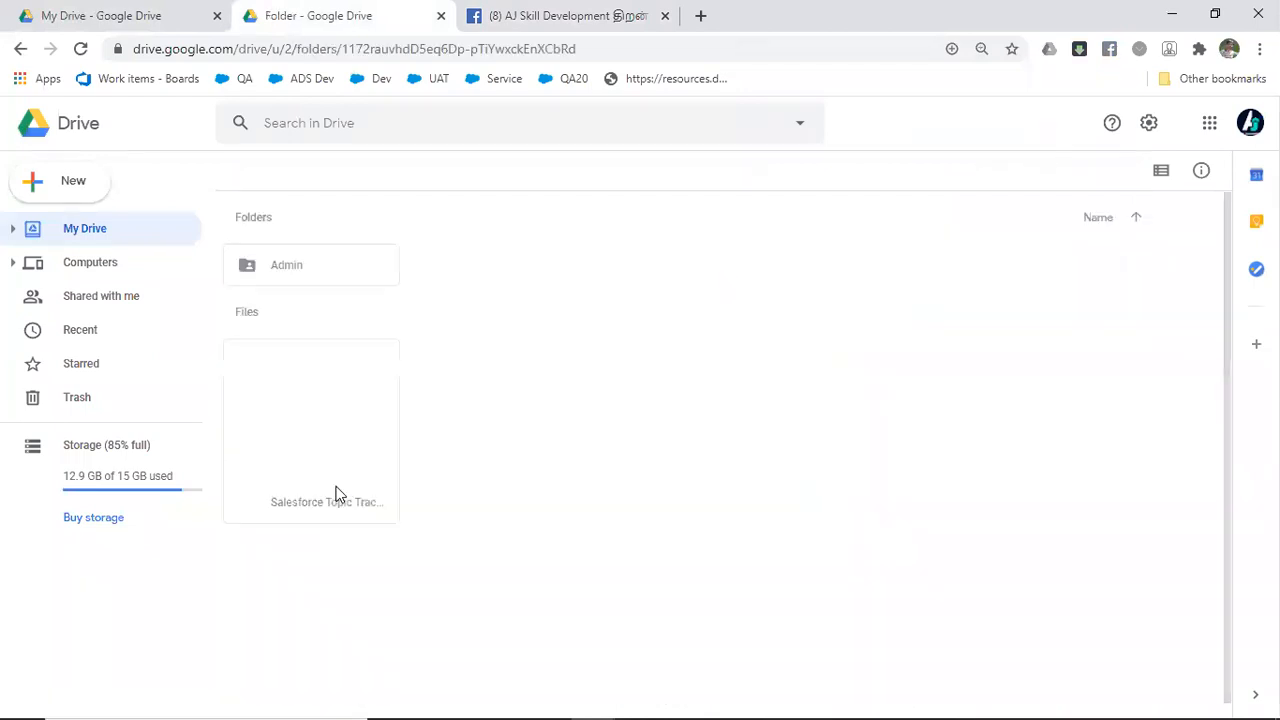
Step: Preview 2.2 Process Builder.pdf from Admin > Admin Case Studies, then close the preview
double_click(288, 264)
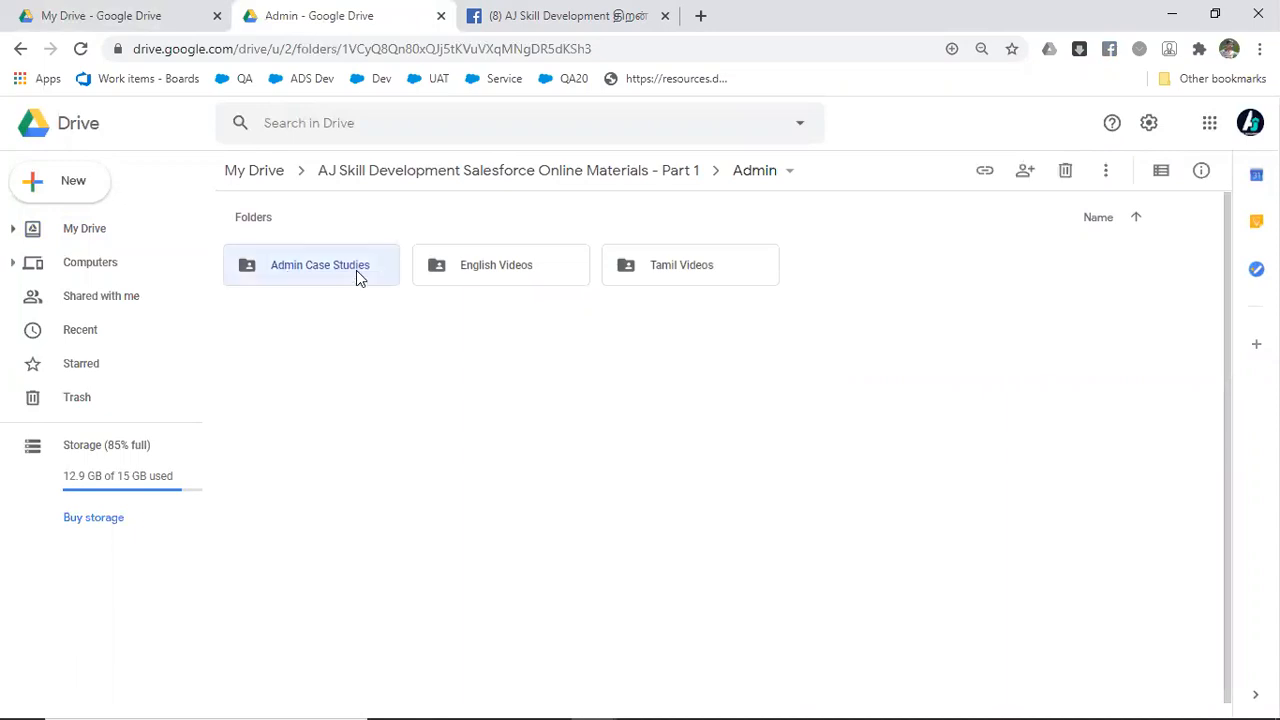
double_click(320, 264)
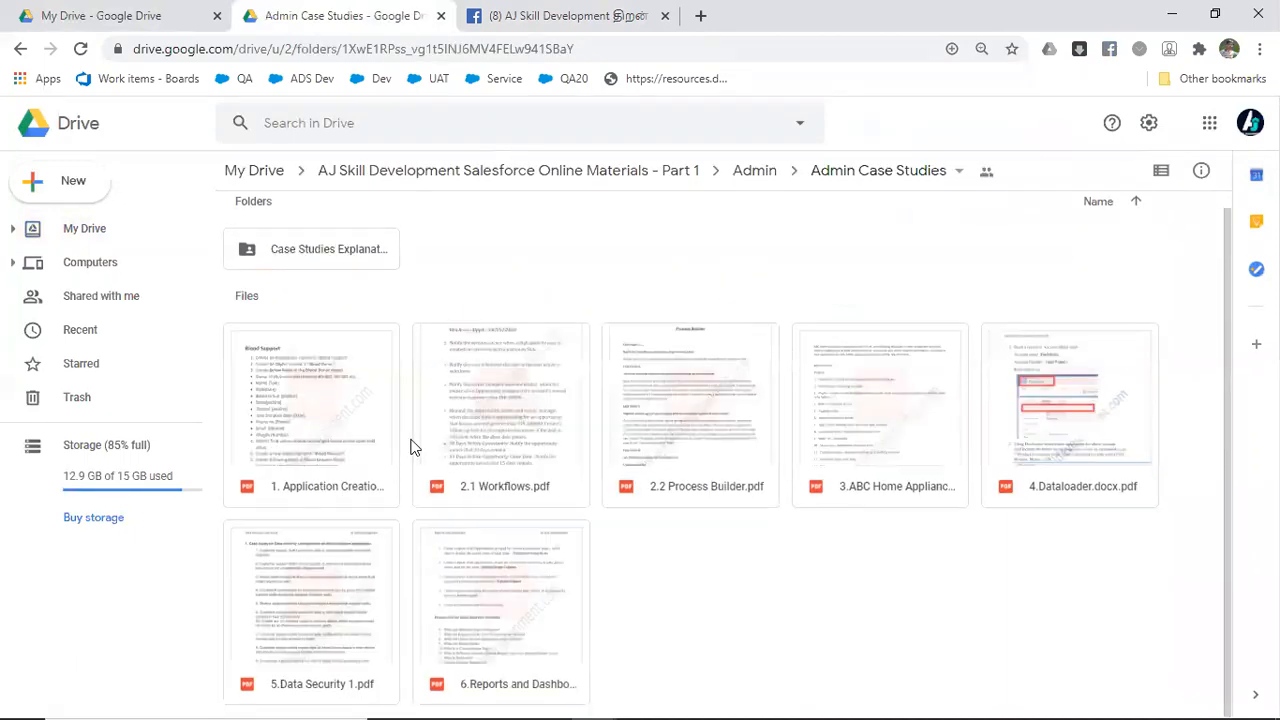
left_click(690, 414)
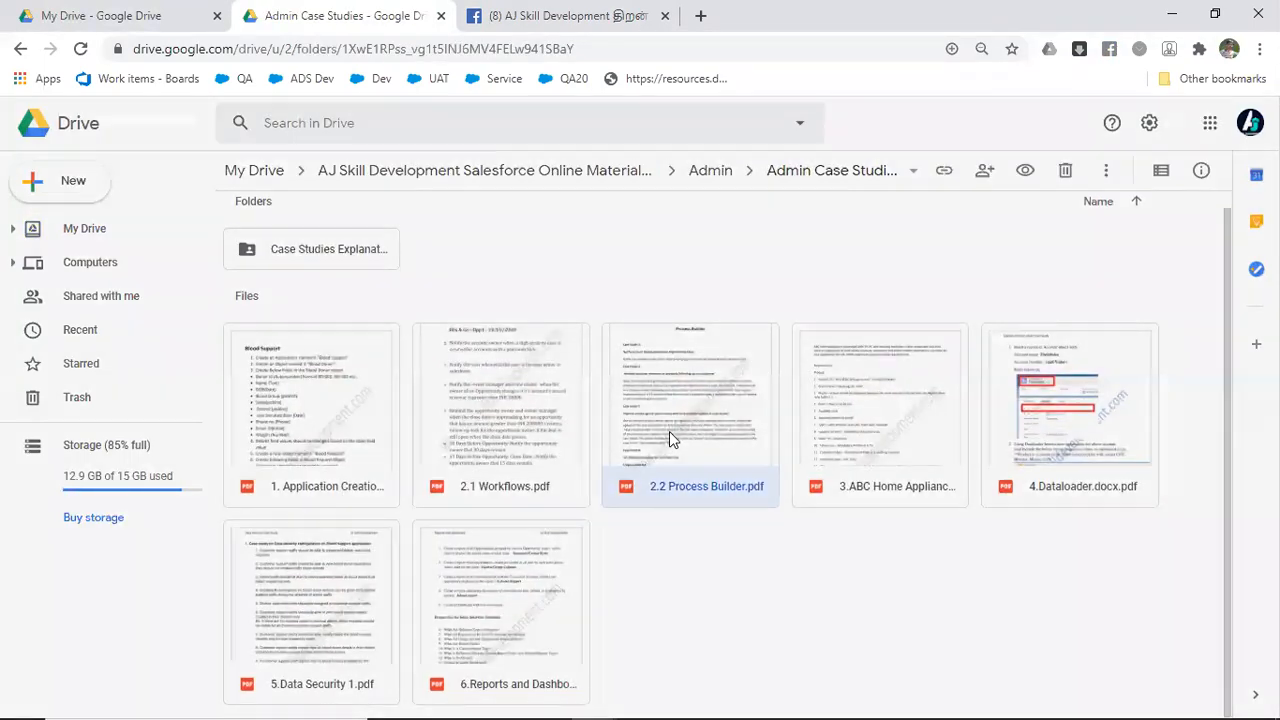
double_click(690, 410)
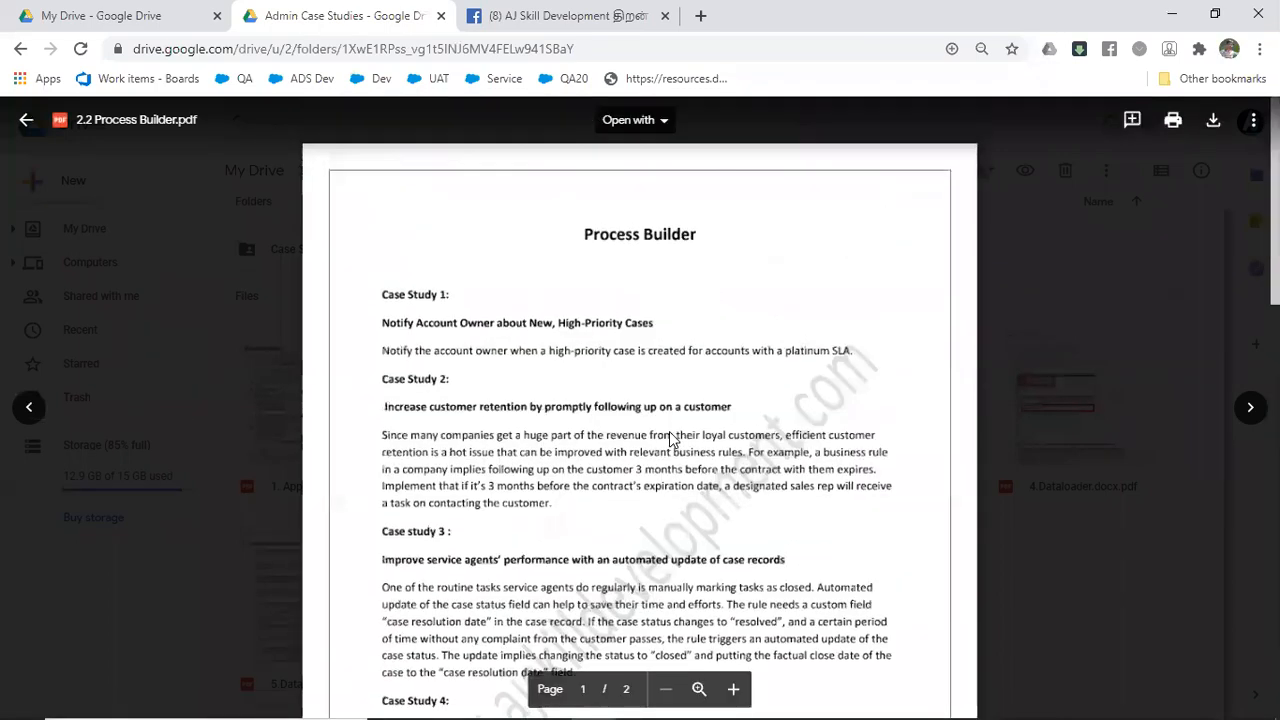
key("alt+tab")
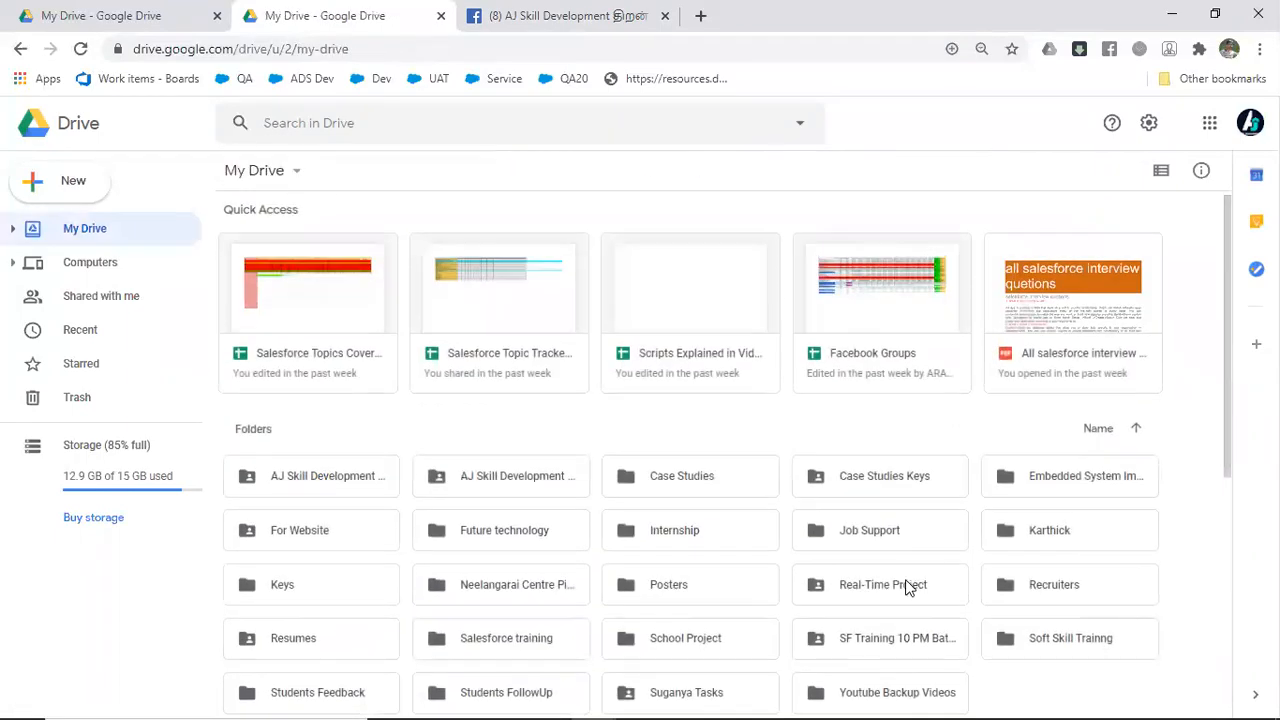
Step: Browse the Real-Time Project folder and its Insurance project materials
double_click(880, 584)
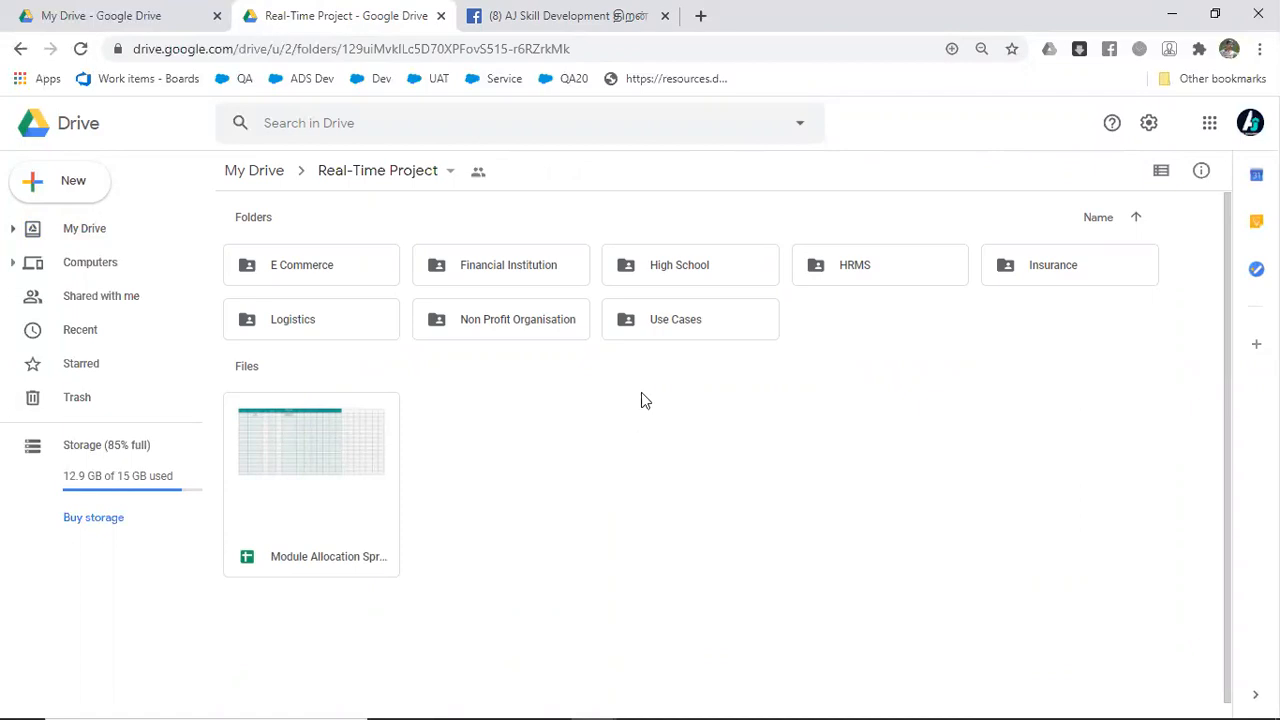
mouse_move(1068, 264)
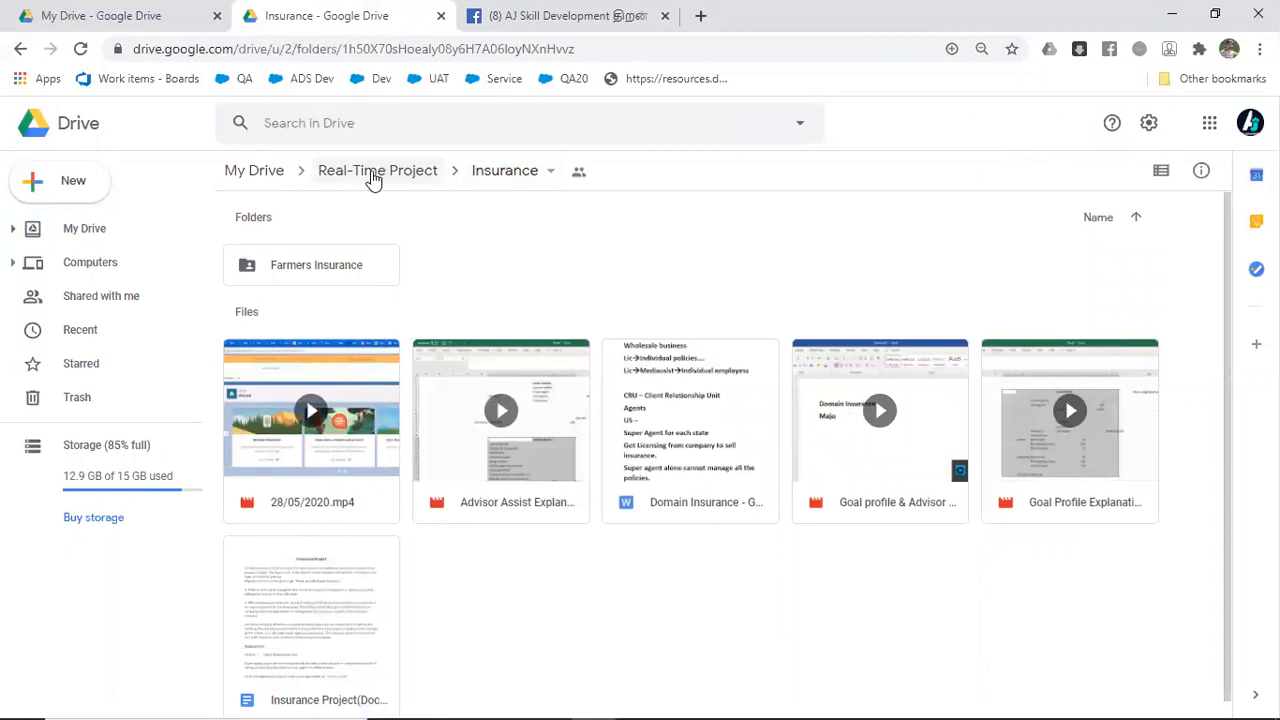
left_click(376, 170)
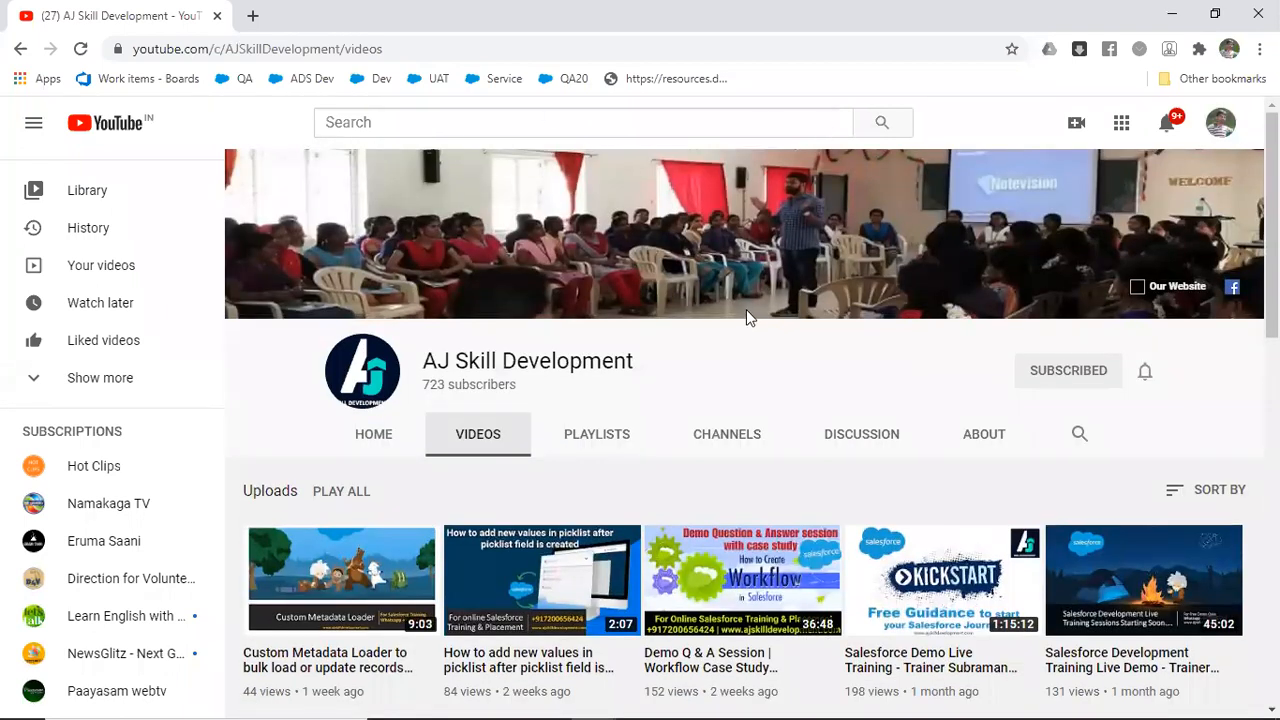
Step: Look over the AJ Skill Development channel's uploaded videos, then return to the Drive Part 2 folder
scroll("down", 3)
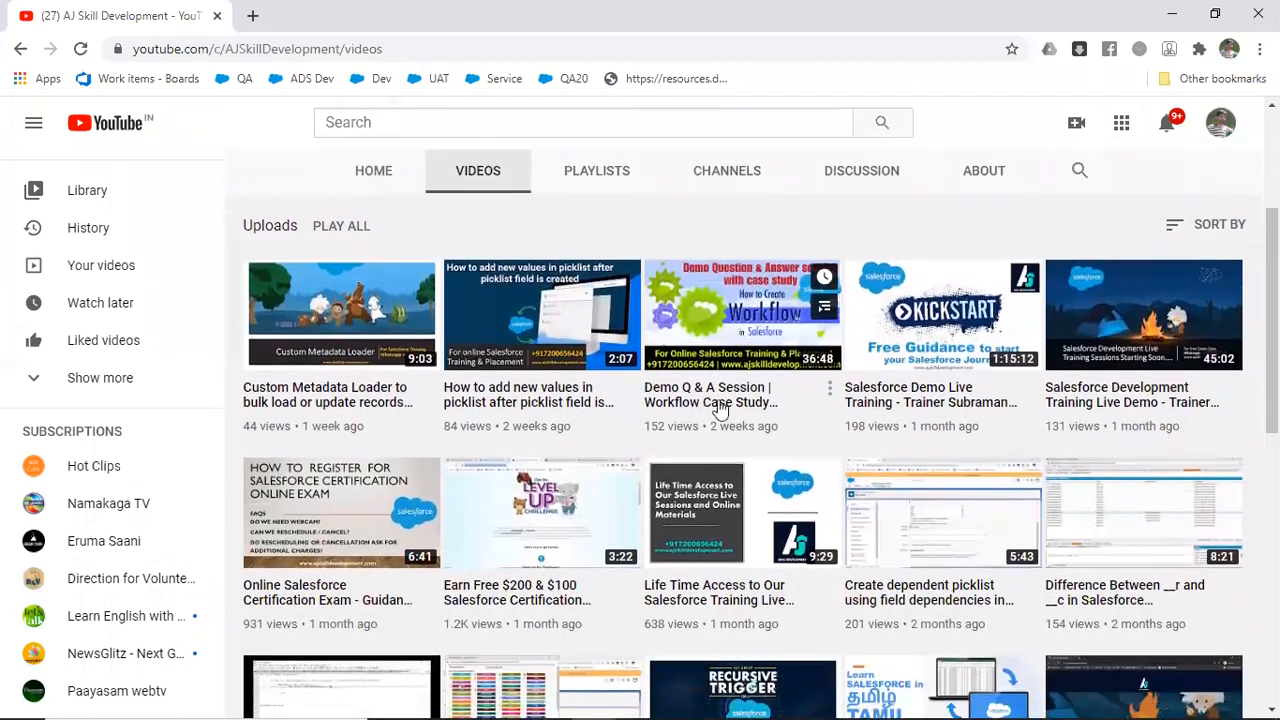
mouse_move(732, 398)
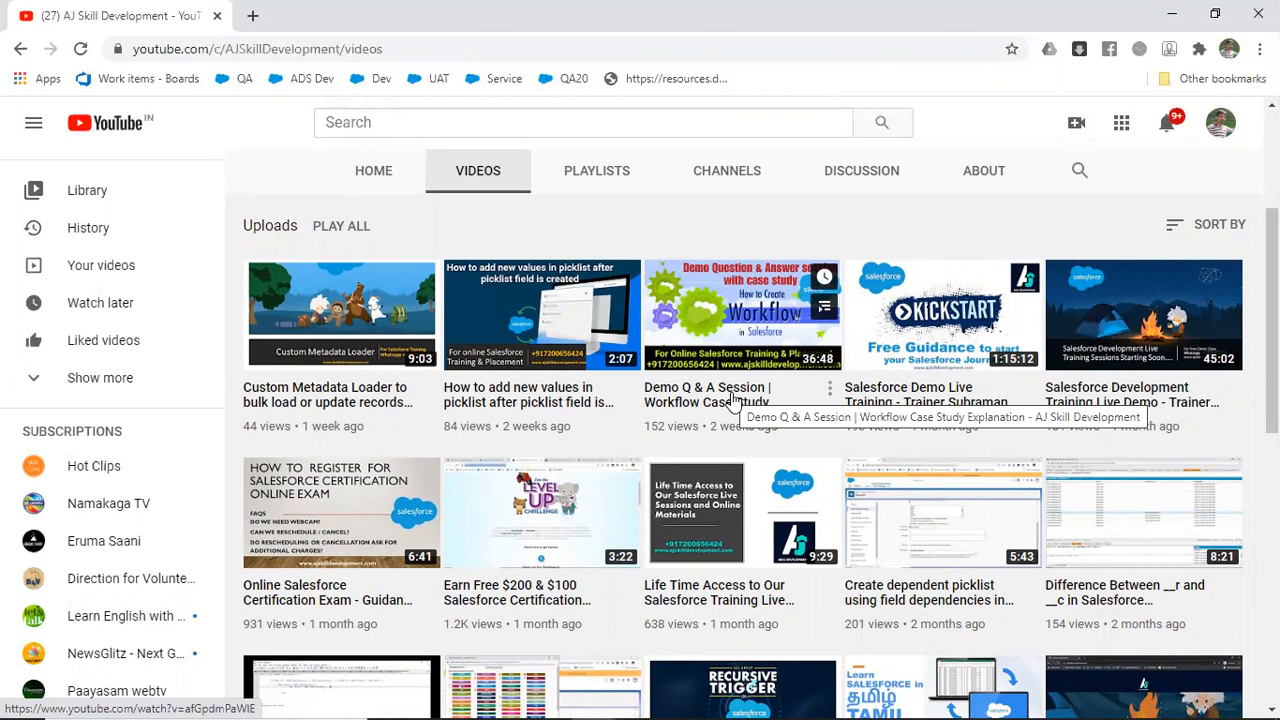
key("alt+tab")
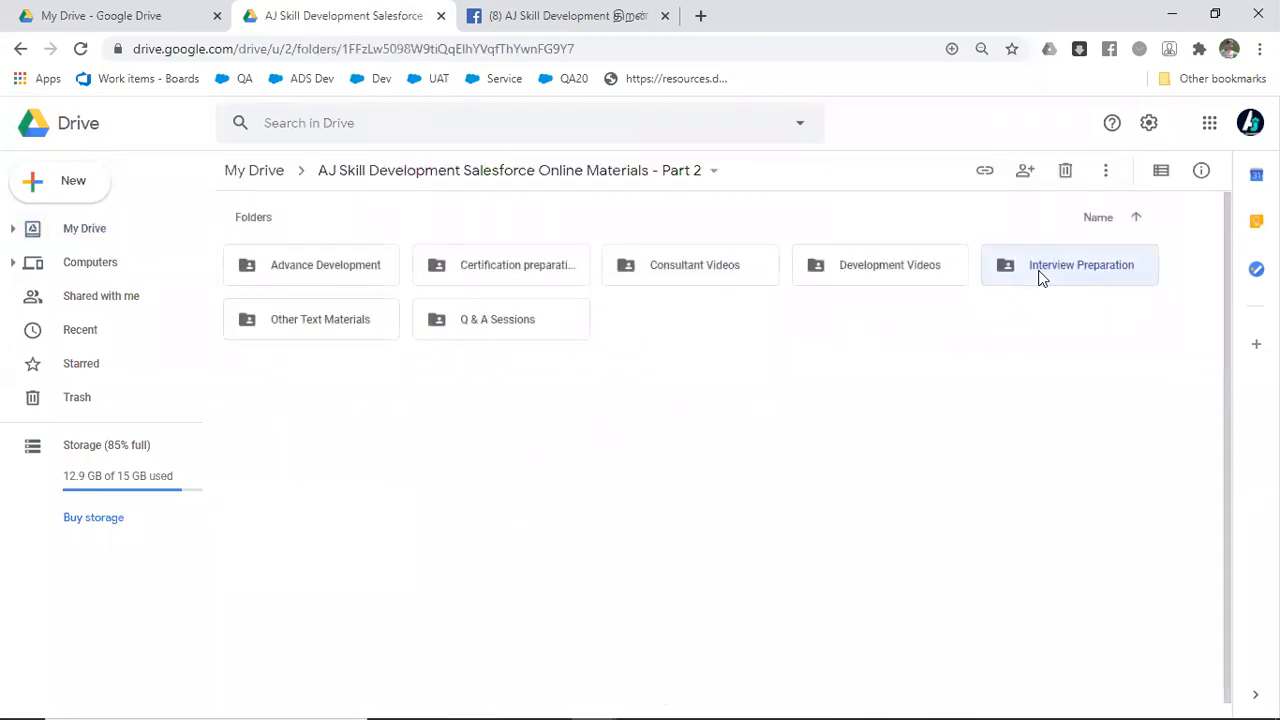
Step: Browse the Interview Preparation folder, its Interview Questions Videos and Sample Resumes subfolders
double_click(1068, 264)
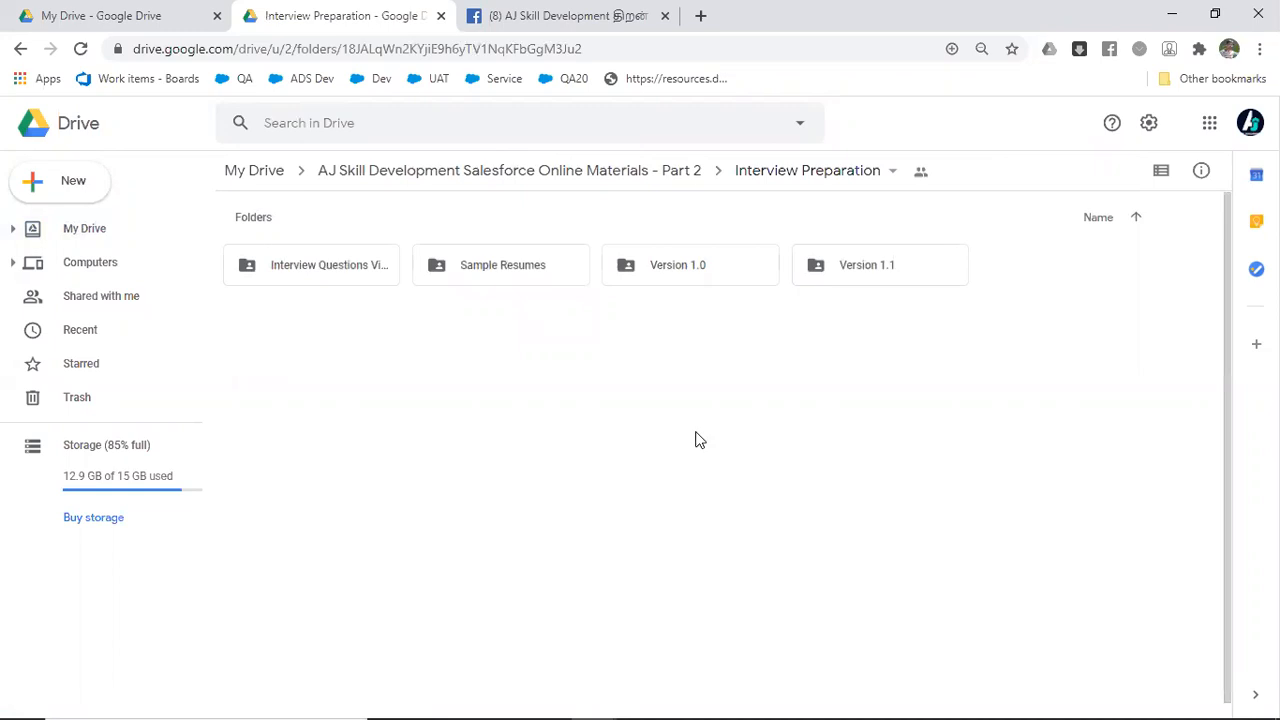
mouse_move(348, 264)
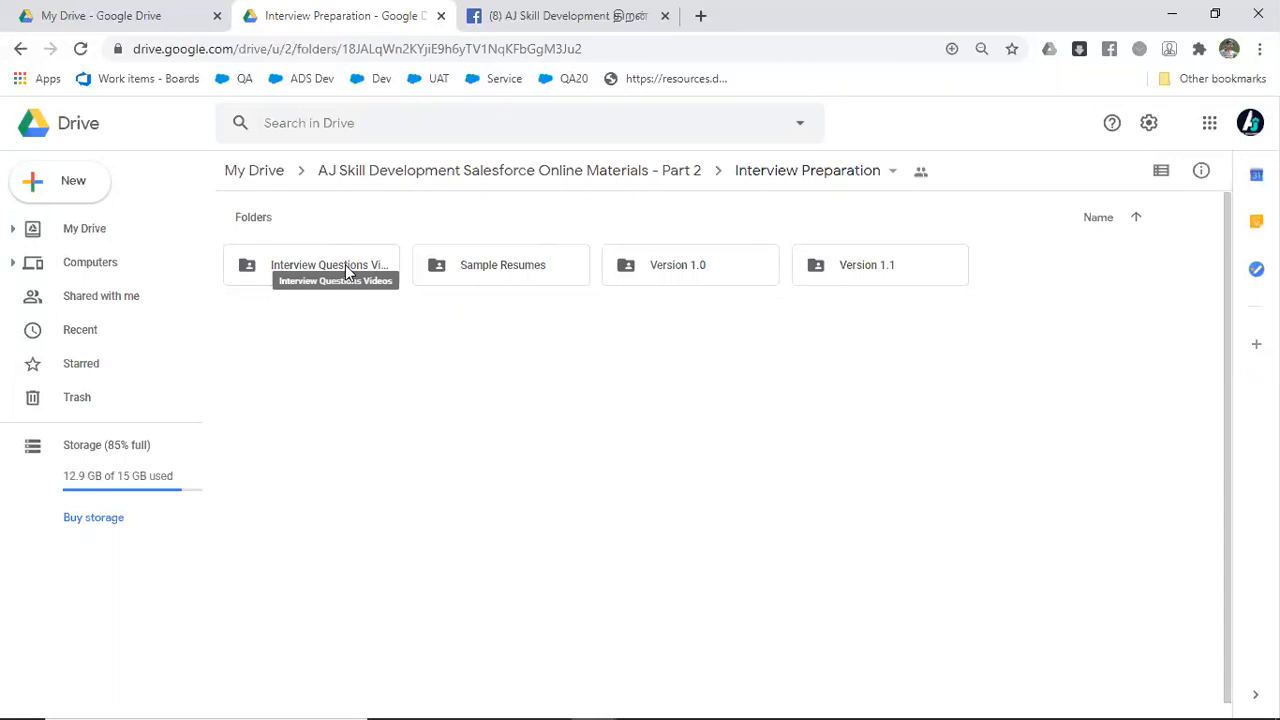
left_click(500, 264)
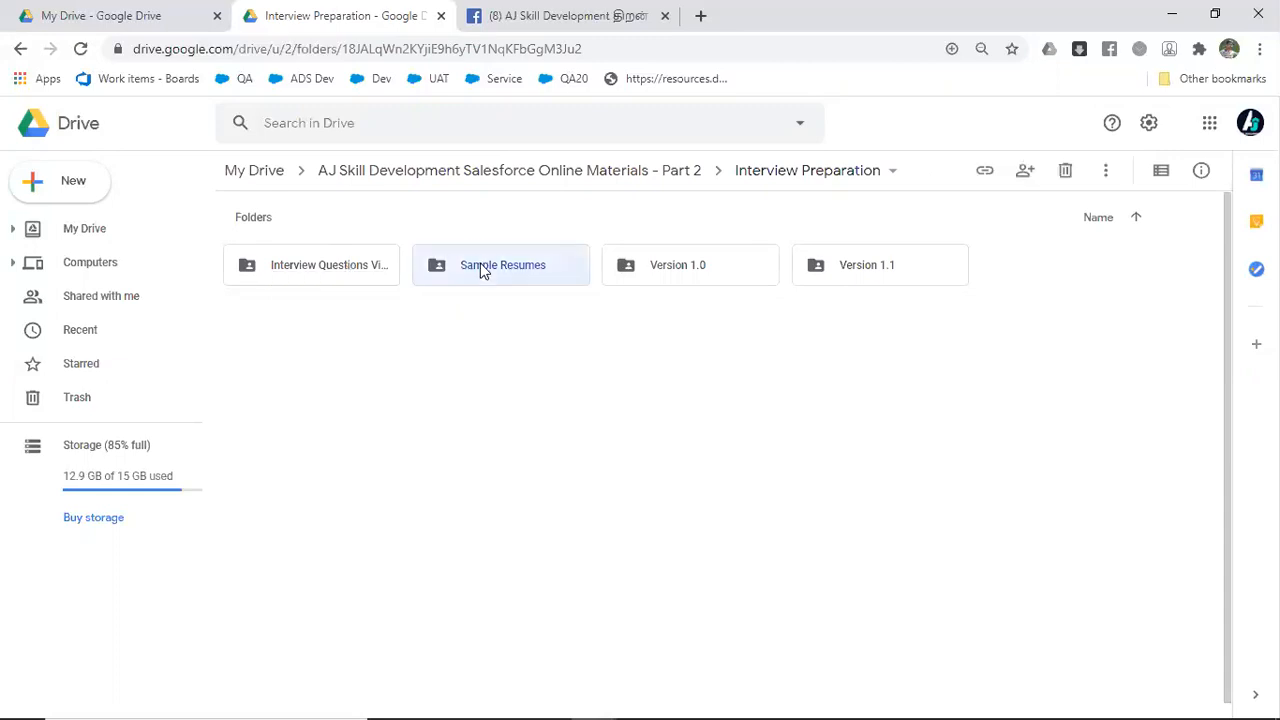
double_click(500, 264)
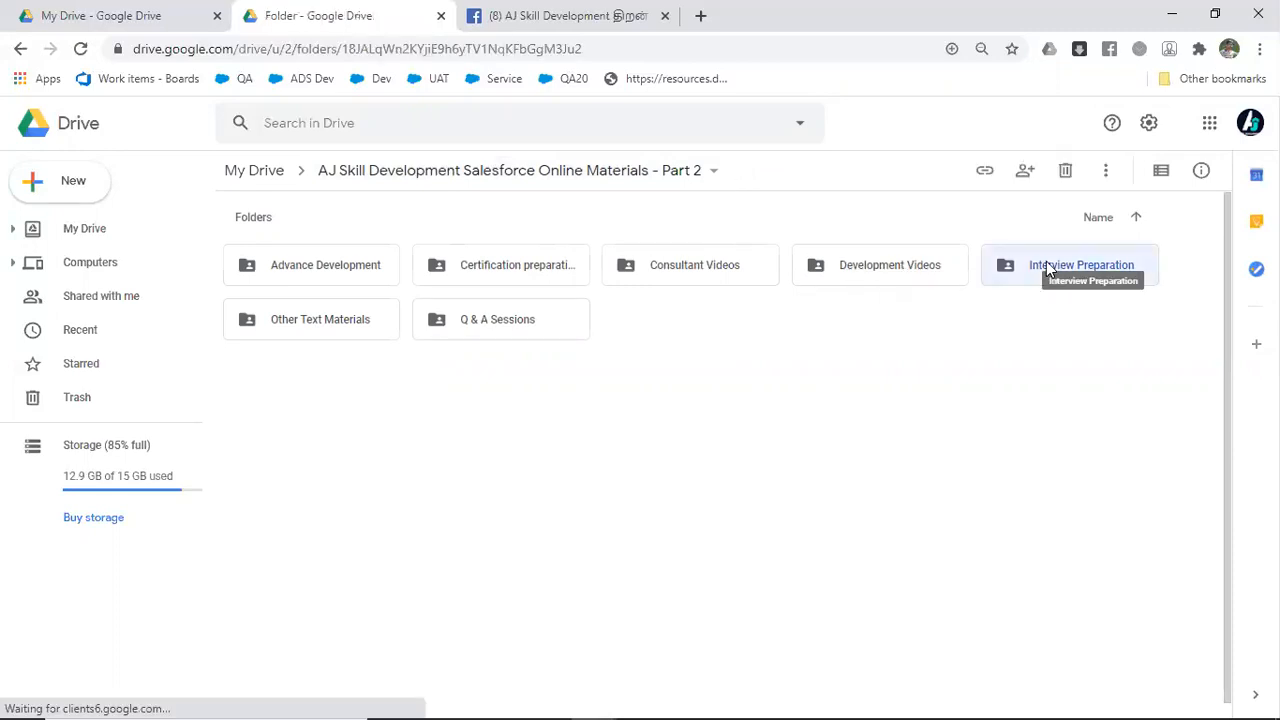
Step: View the Interview Preparation Version 1.0 files, then move into the Certification preparation folder
double_click(1074, 264)
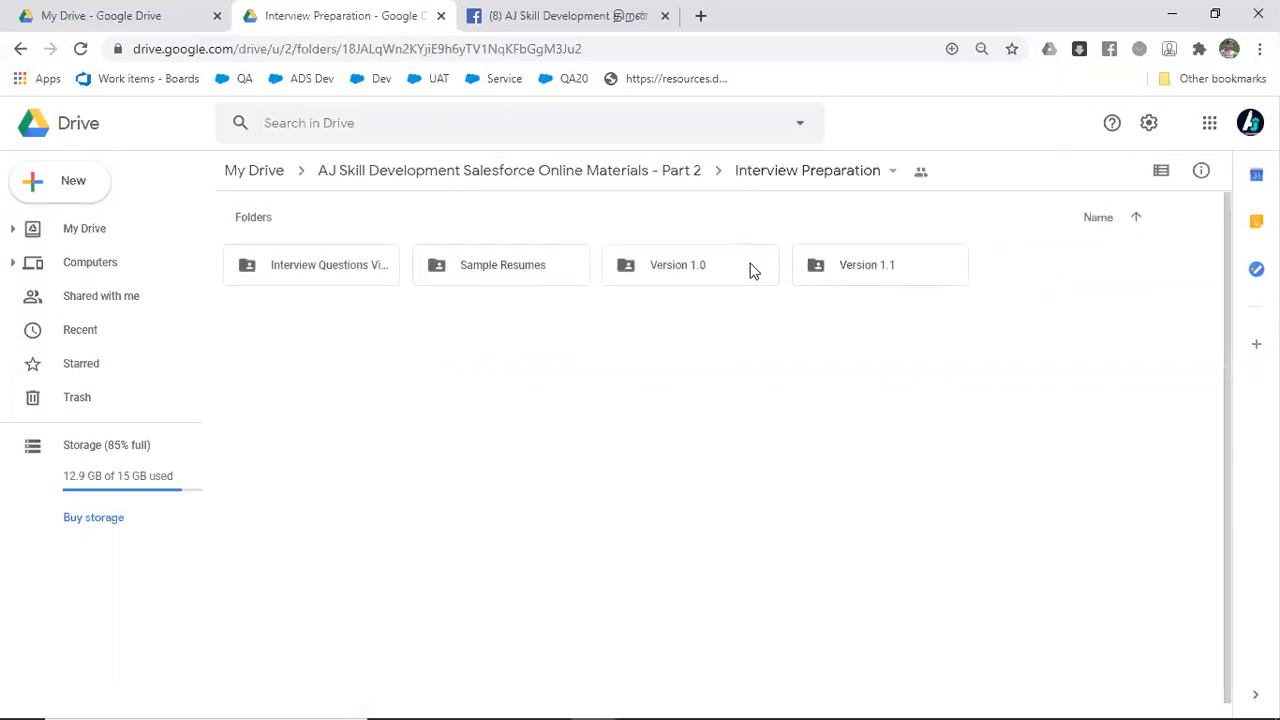
double_click(676, 264)
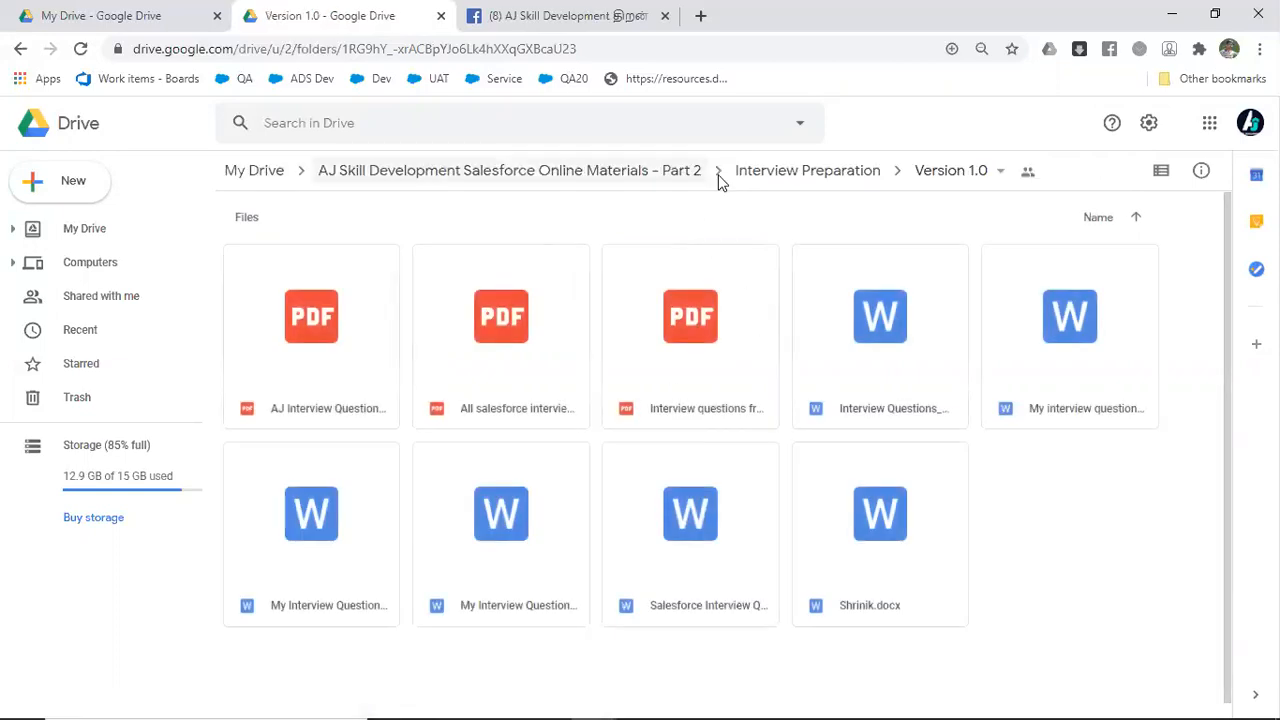
left_click(808, 170)
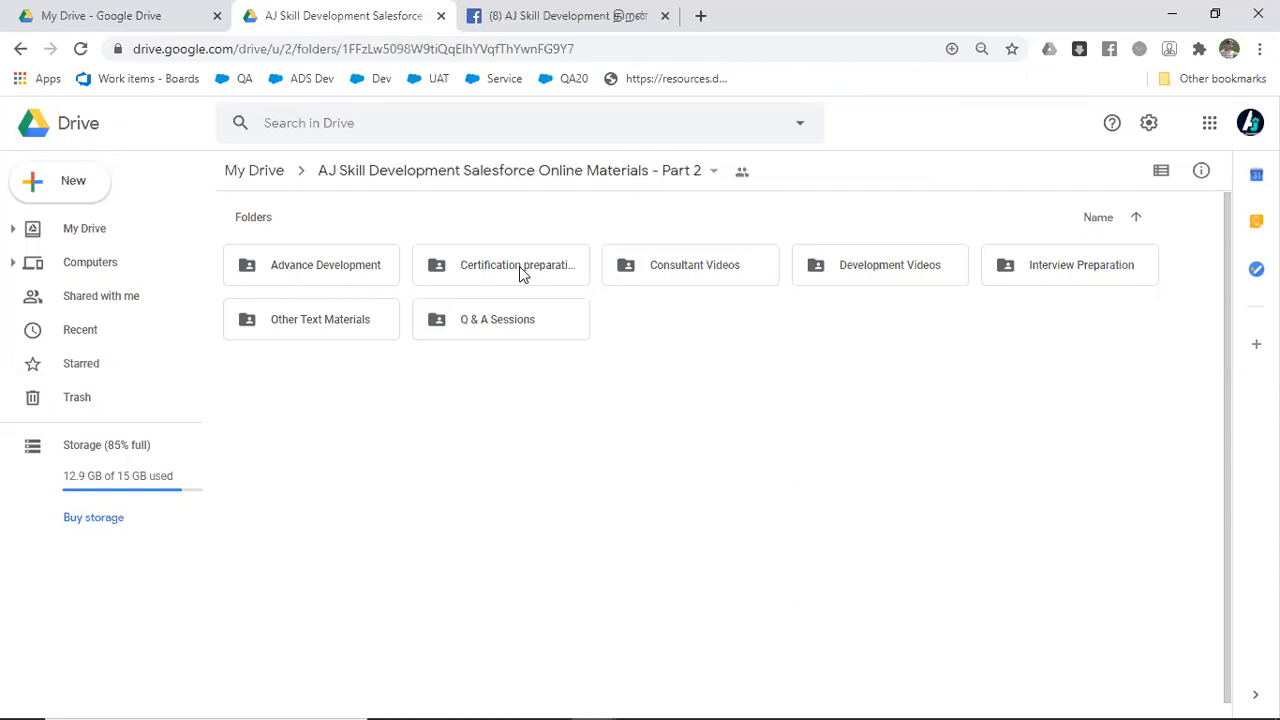
double_click(500, 264)
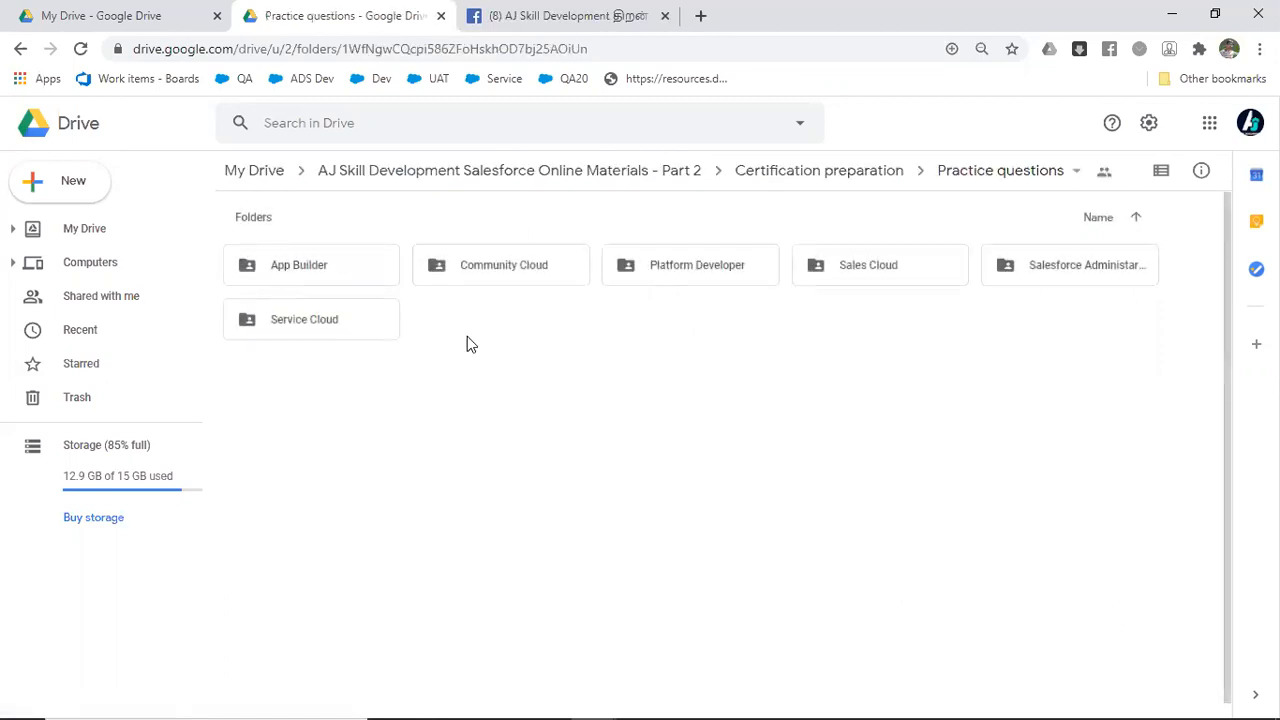
mouse_move(738, 248)
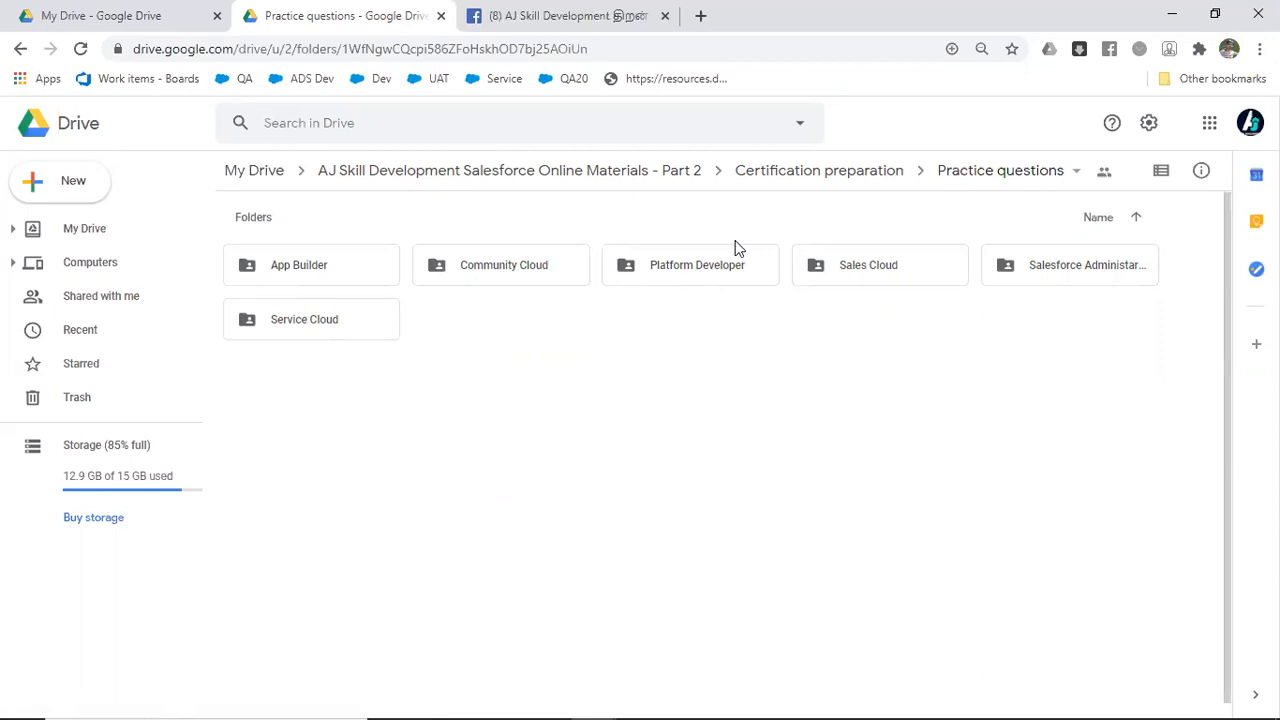
mouse_move(808, 172)
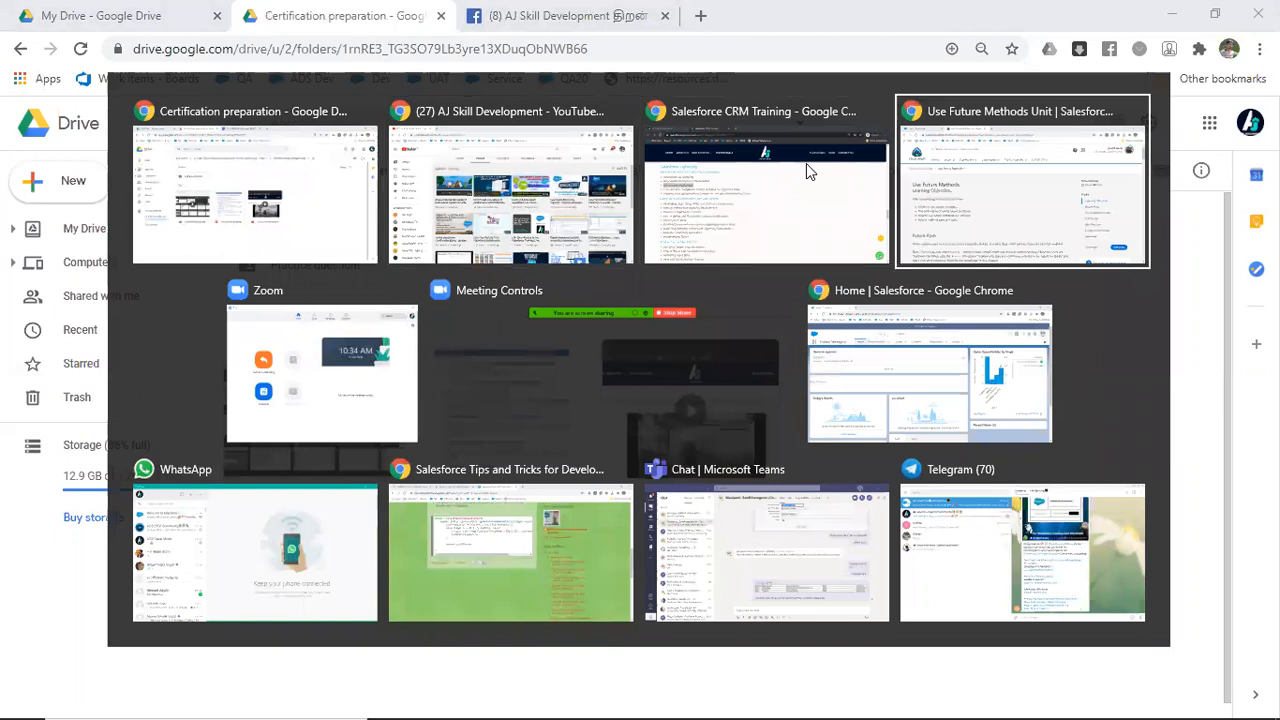
Step: Switch from the Practice questions folder to the Salesforce sandbox Home window
left_click(930, 374)
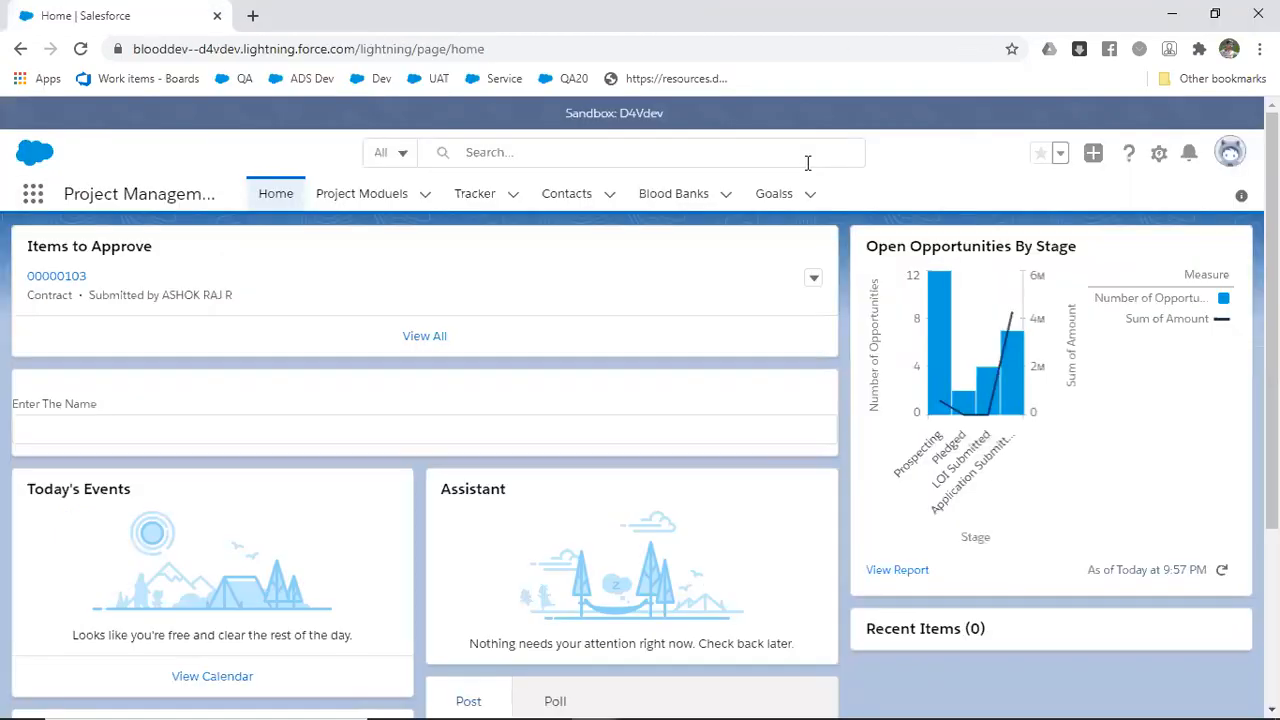
mouse_move(626, 400)
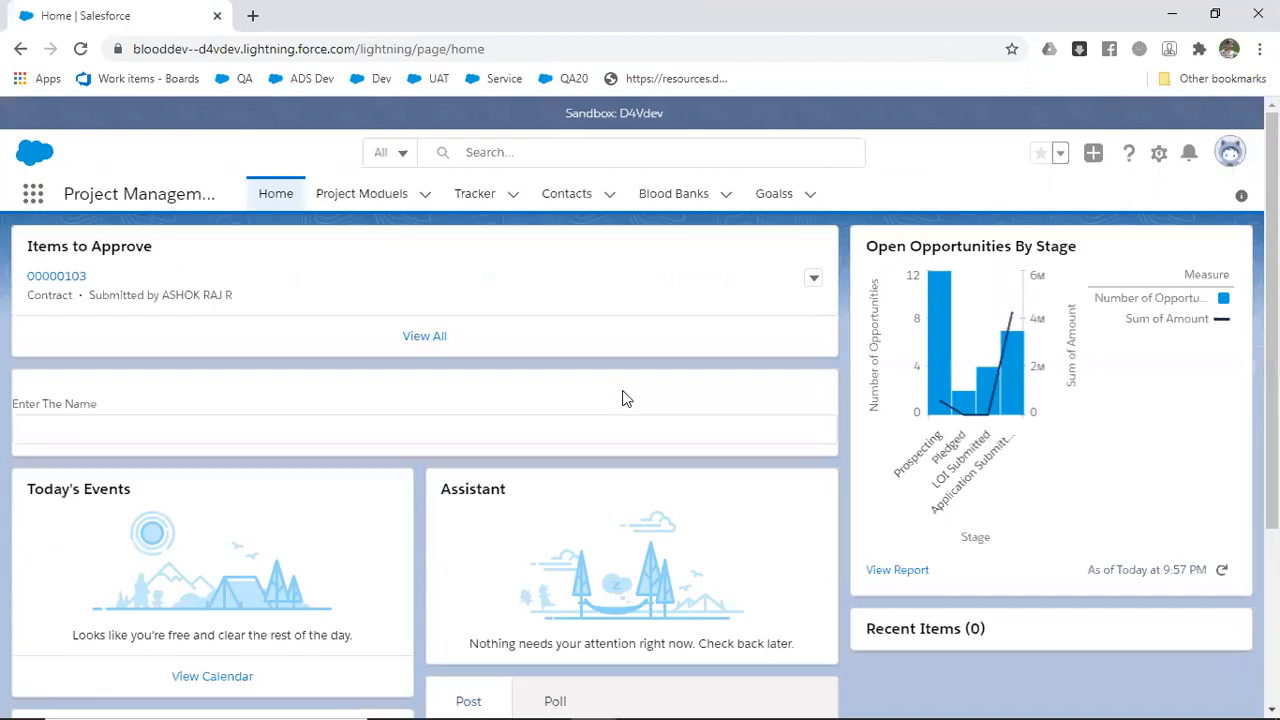
Step: Look down the Salesforce sandbox home page past its events, tasks and assistant sections
scroll("down", 3)
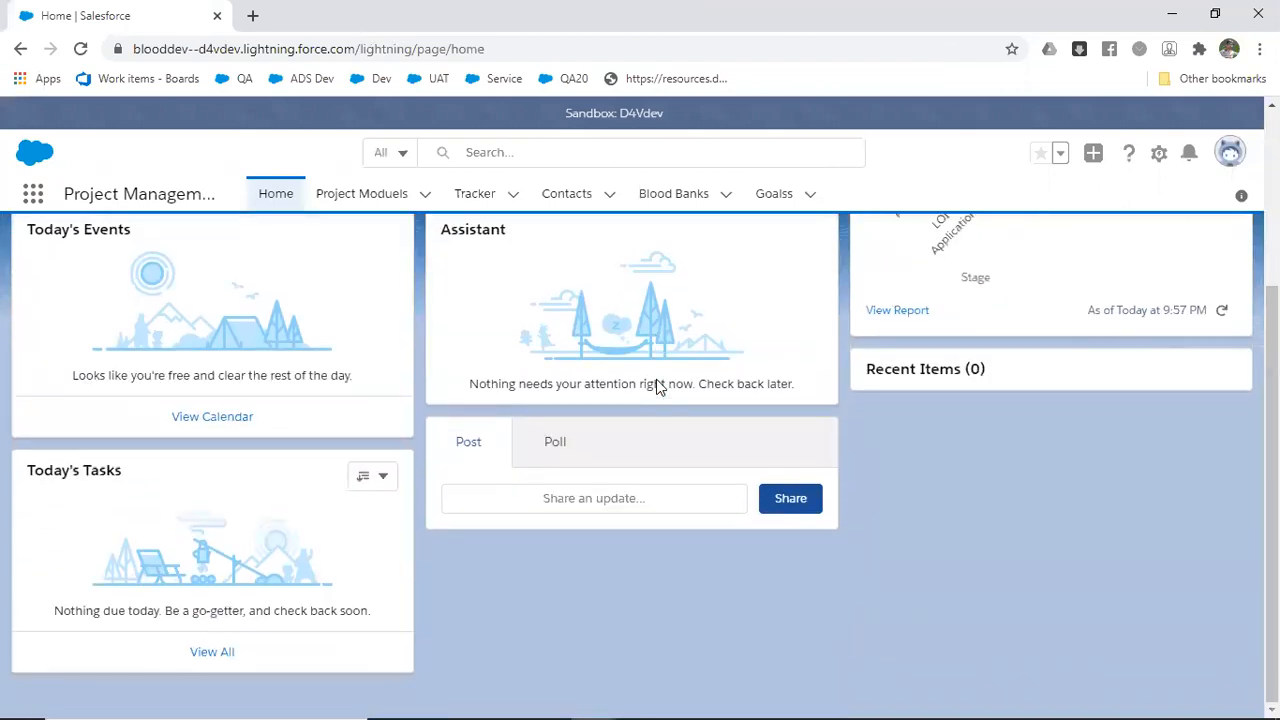
mouse_move(656, 380)
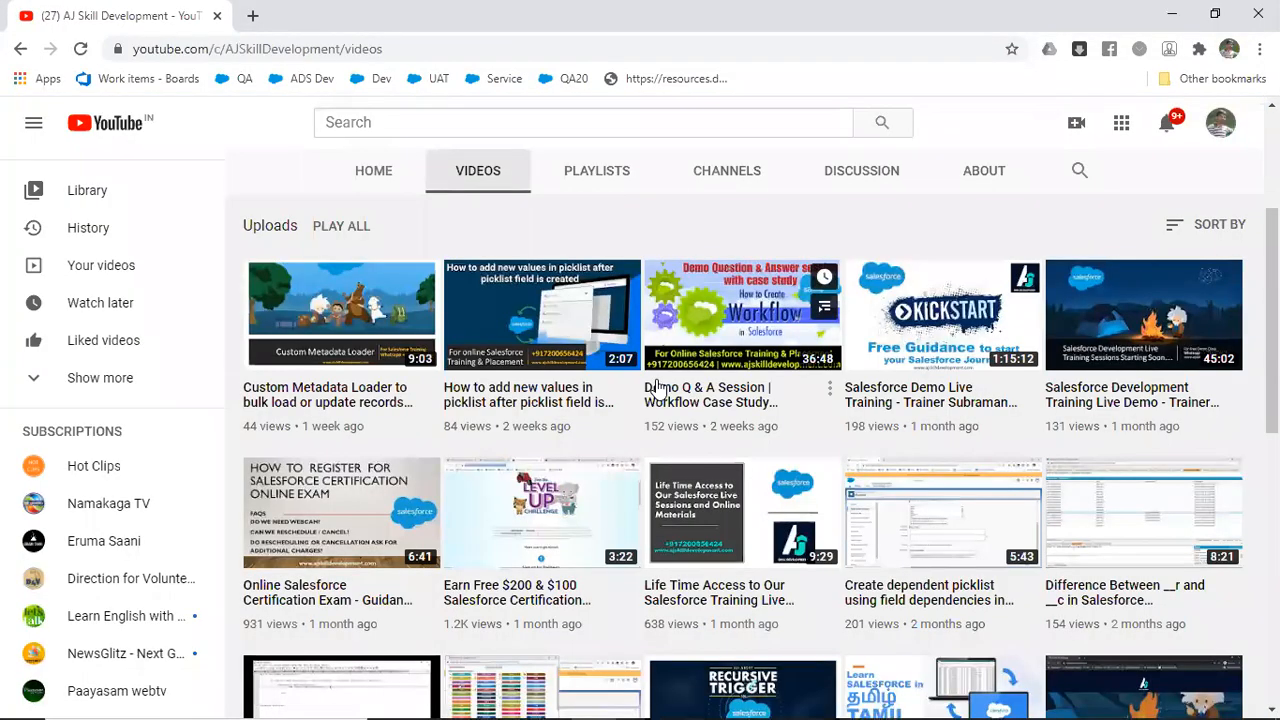
mouse_move(544, 416)
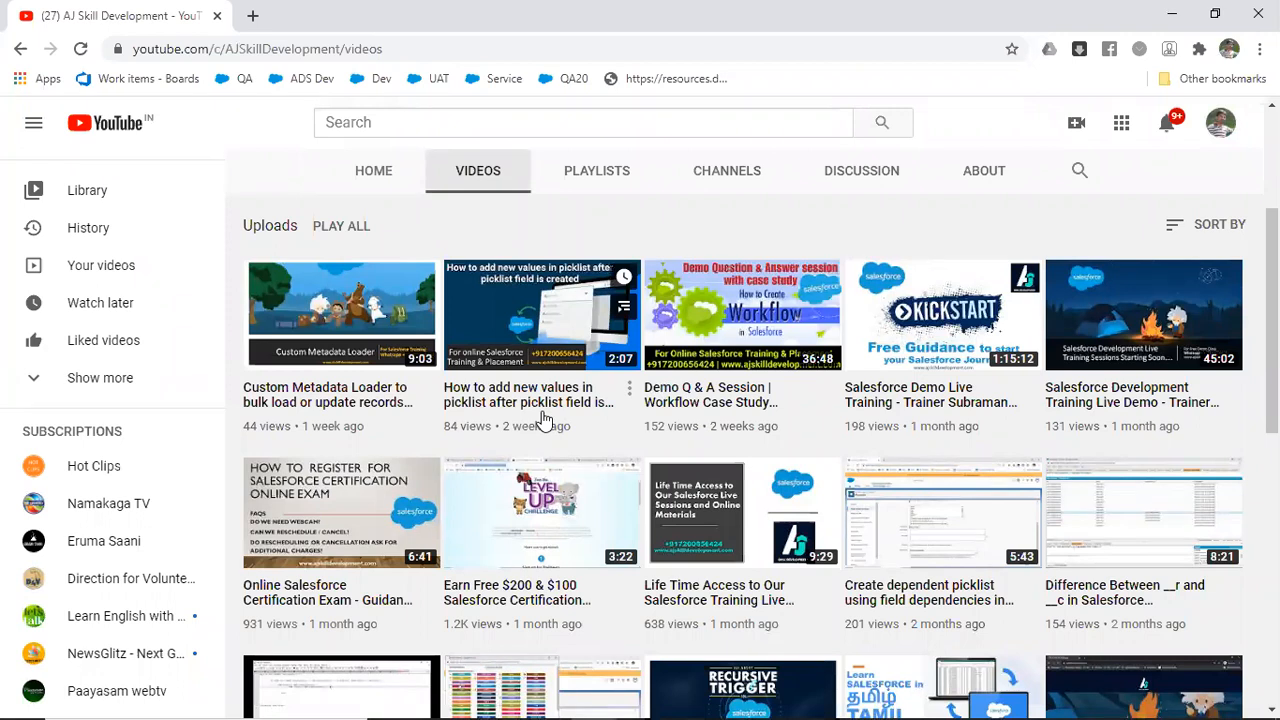
Step: Switch from the YouTube Videos tab to the website's Salesforce CRM Training page
key("alt+tab")
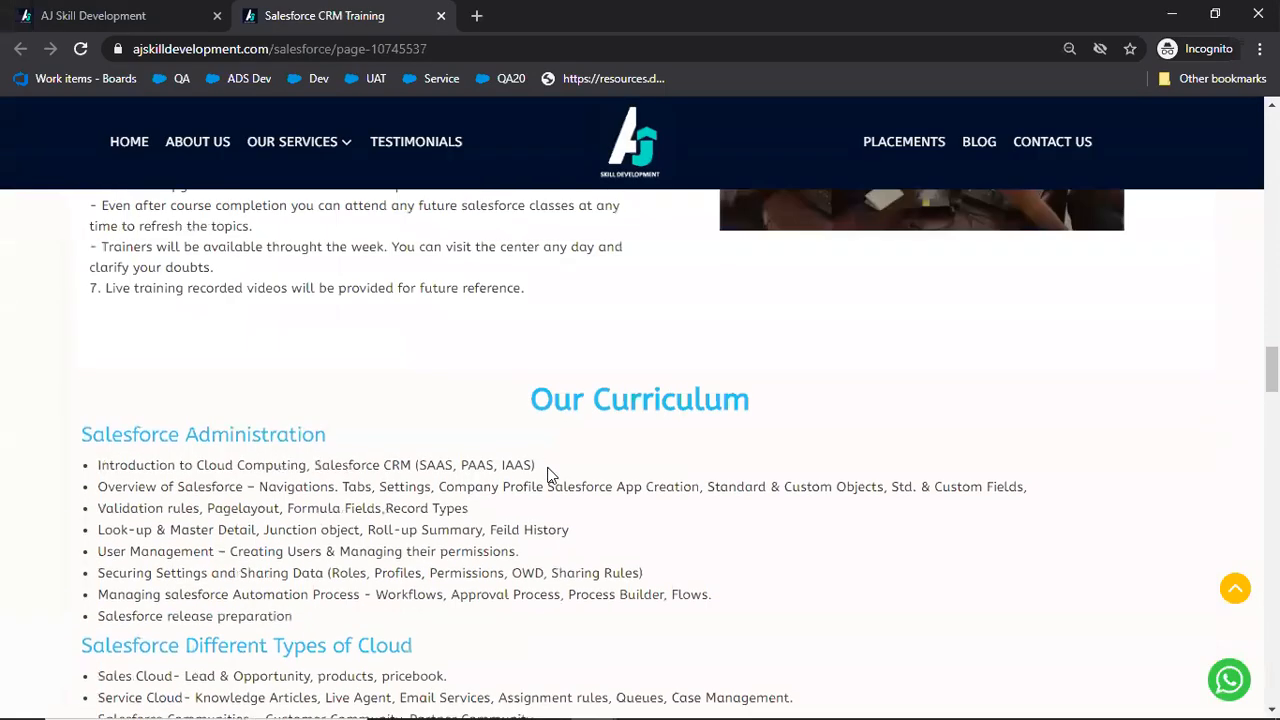
Step: Read the Salesforce curriculum down to its certification and interview preparation sections
scroll("up", 3)
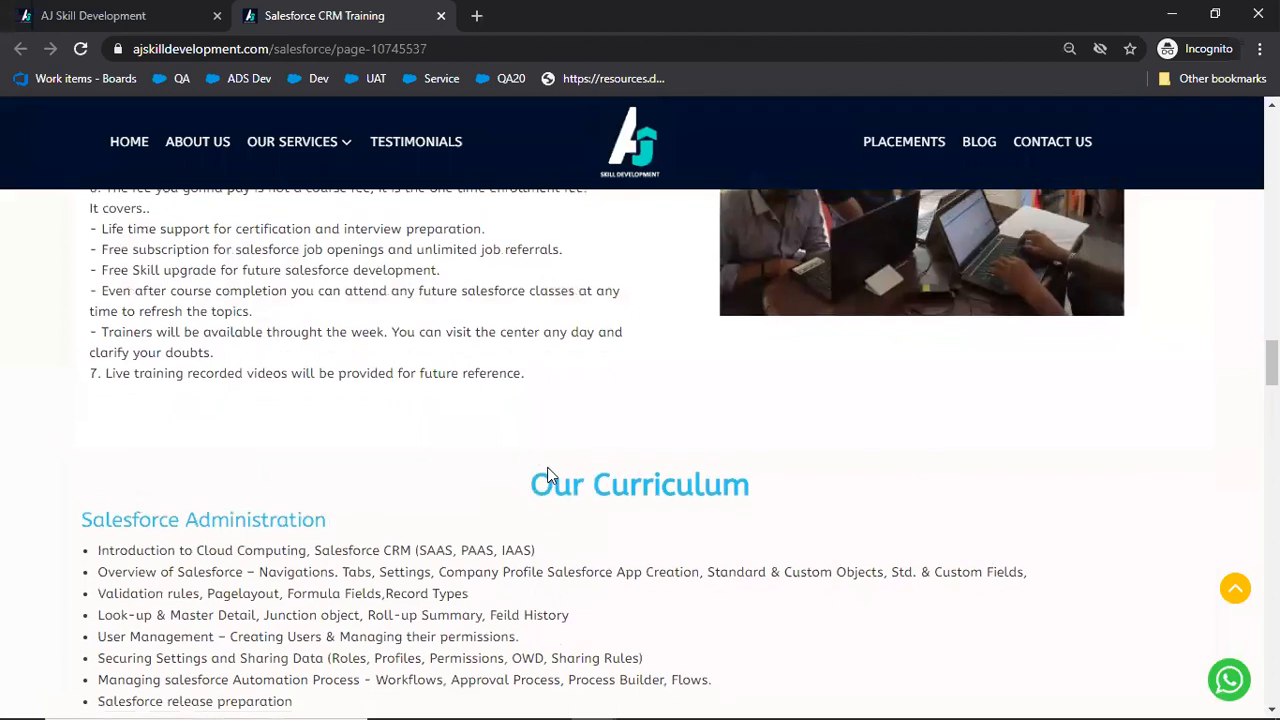
scroll("down", 3)
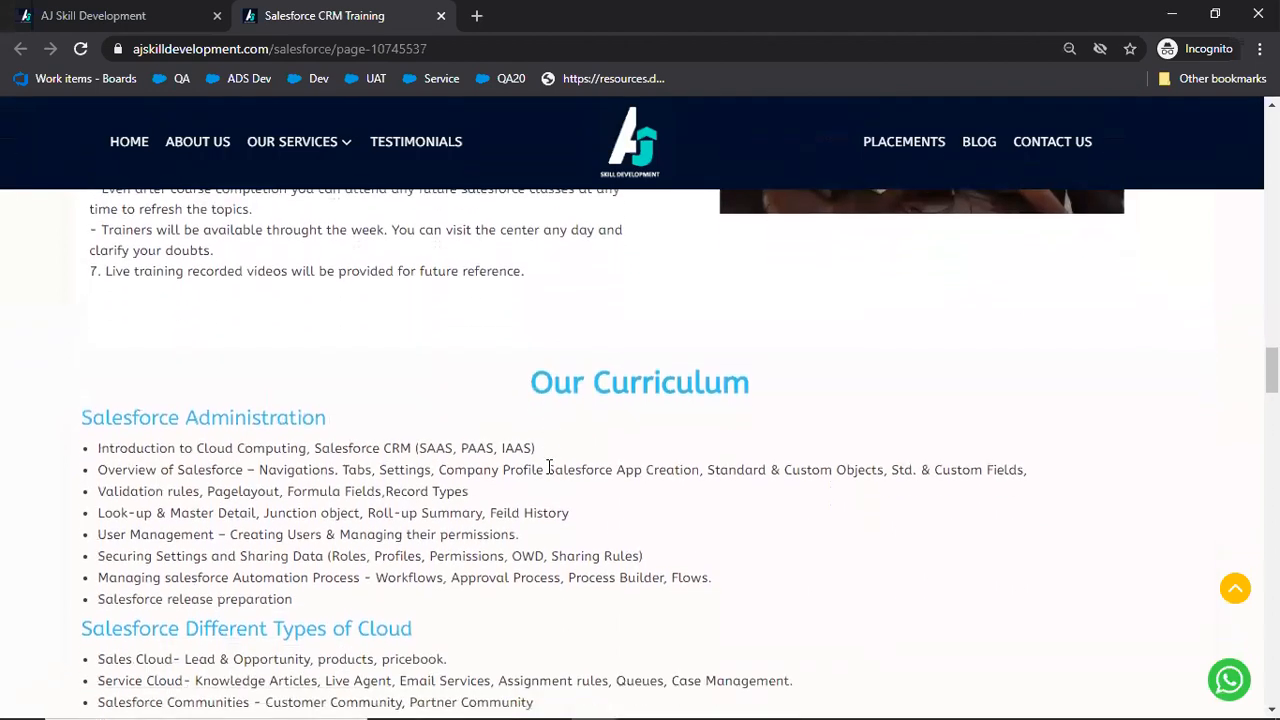
scroll("down", 3)
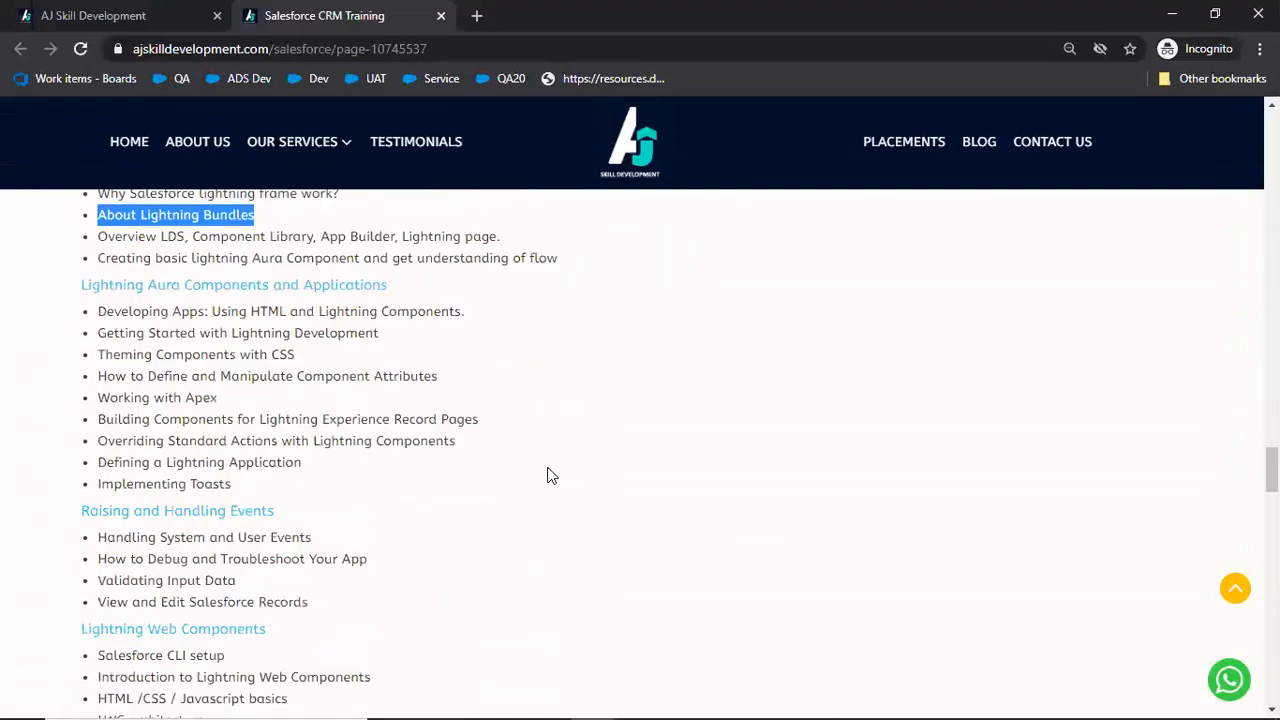
scroll("down", 3)
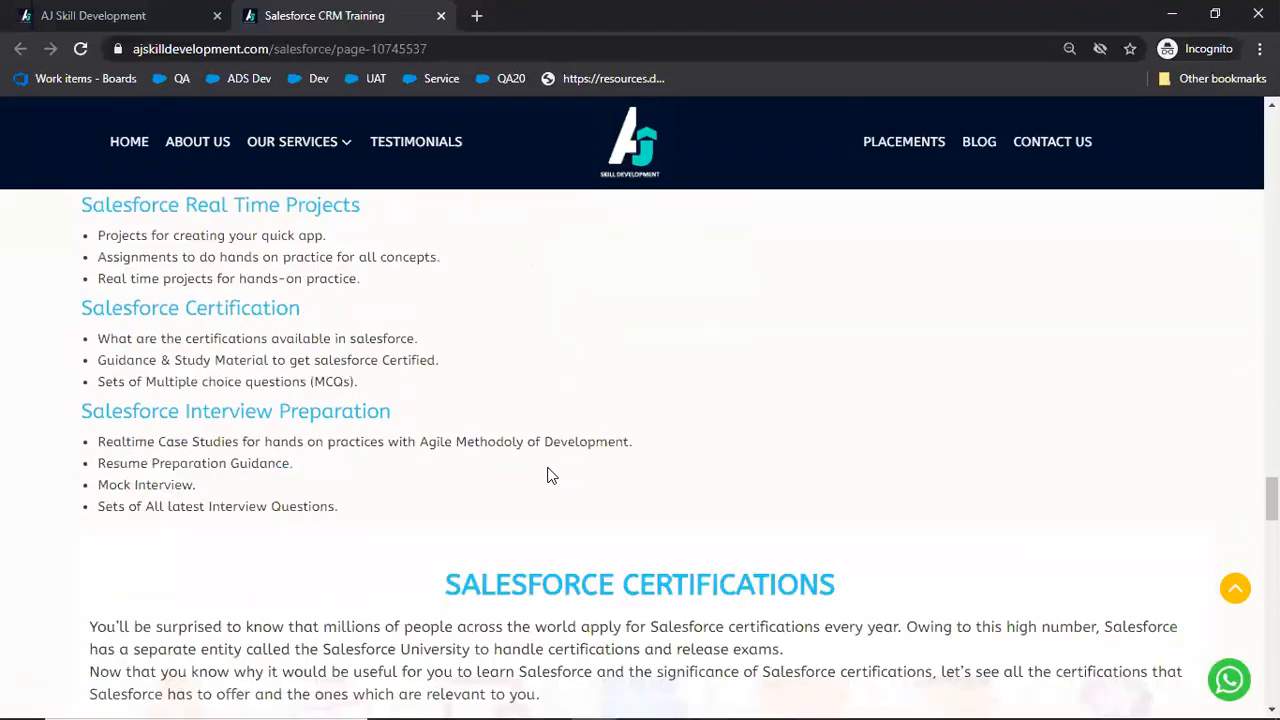
scroll("down", 3)
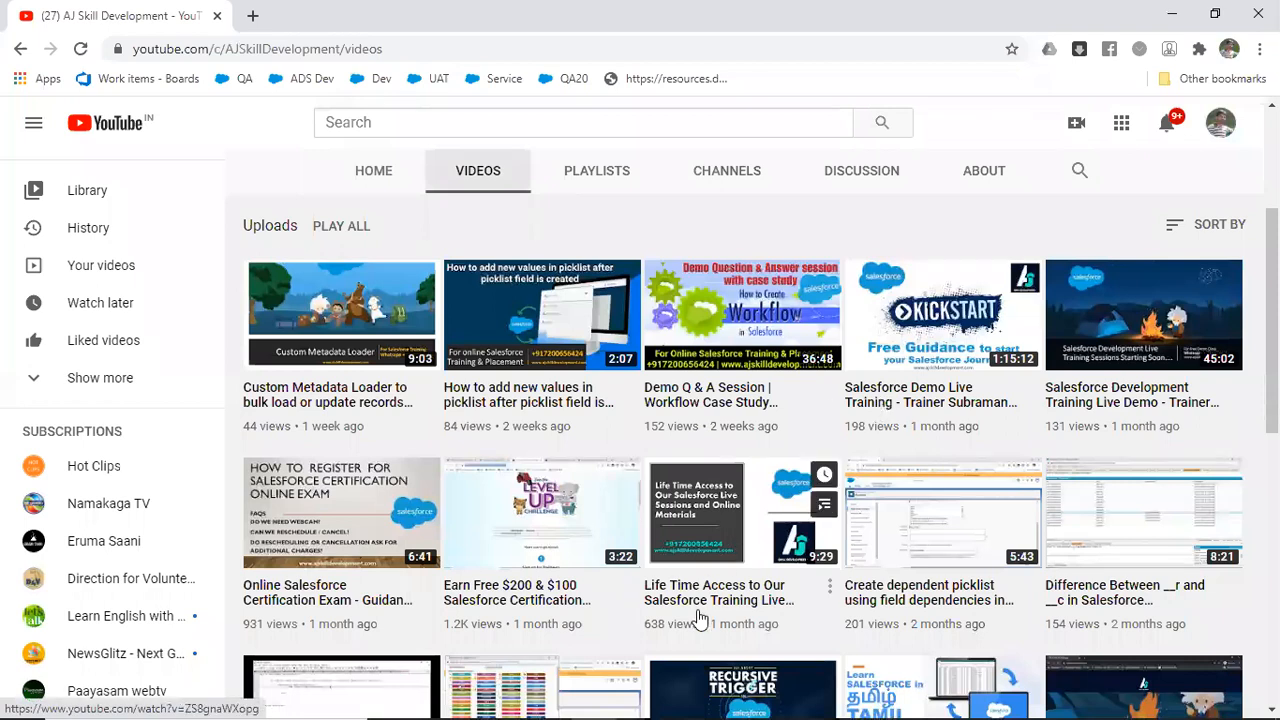
mouse_move(756, 600)
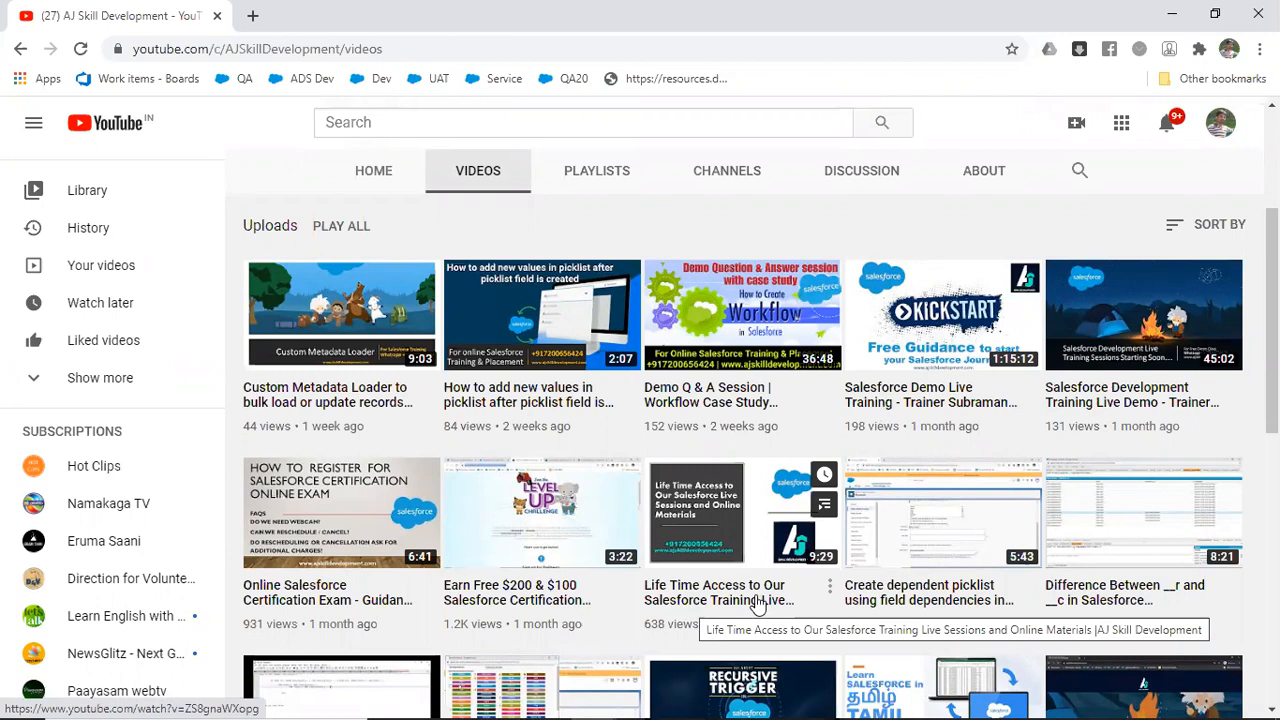
Step: Bring the AJ Skill Development channel banner into view and select the channel name
scroll("up", 3)
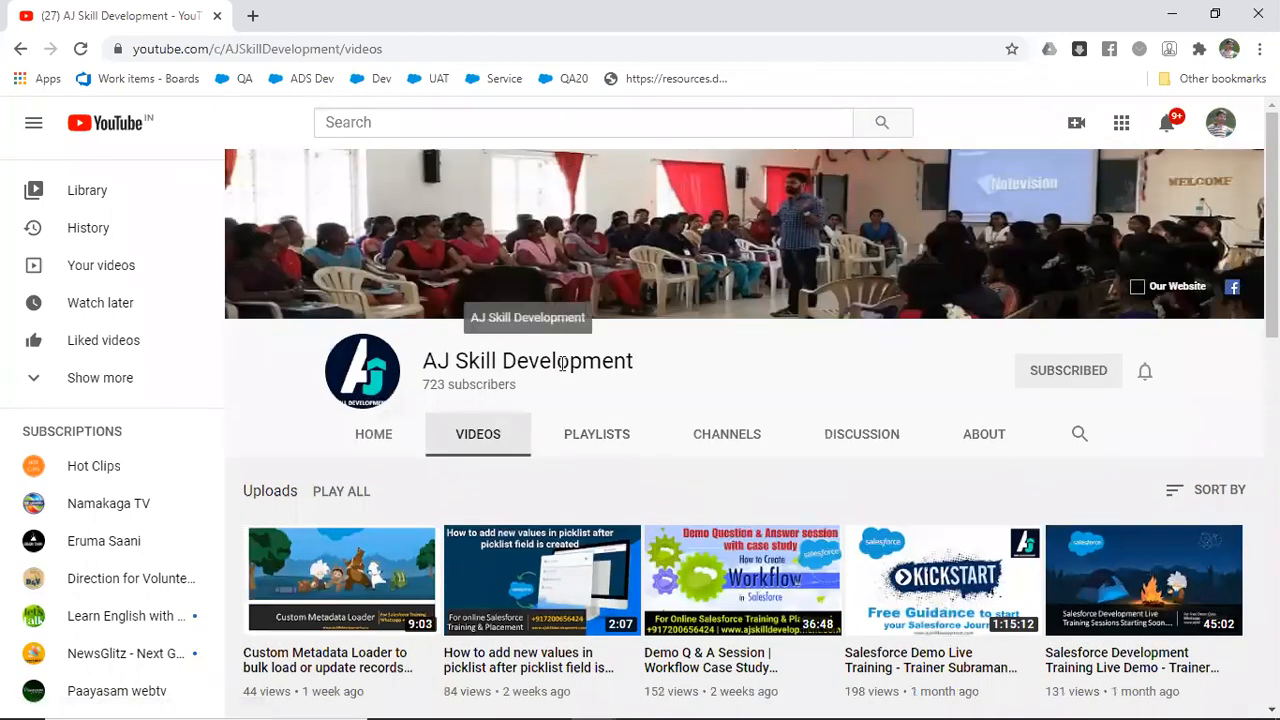
double_click(528, 360)
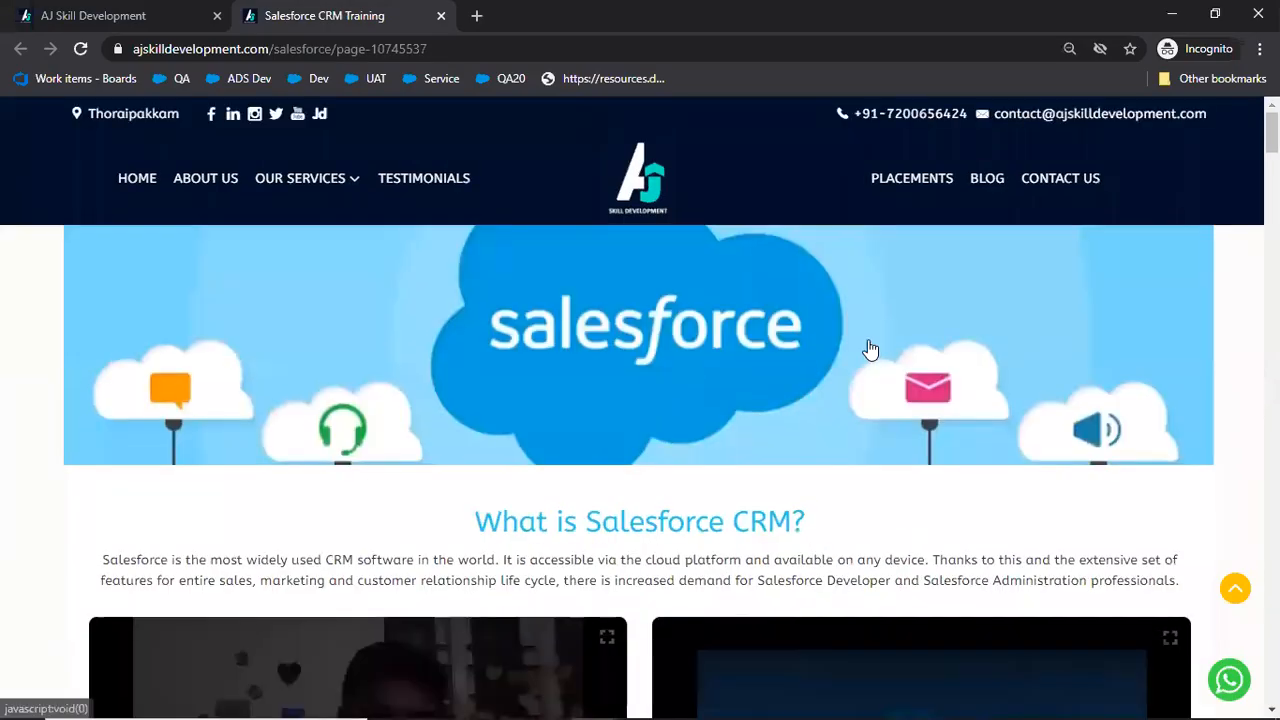
Step: Go to the site's home page and the Salesforce Training page under Our Services
left_click(136, 178)
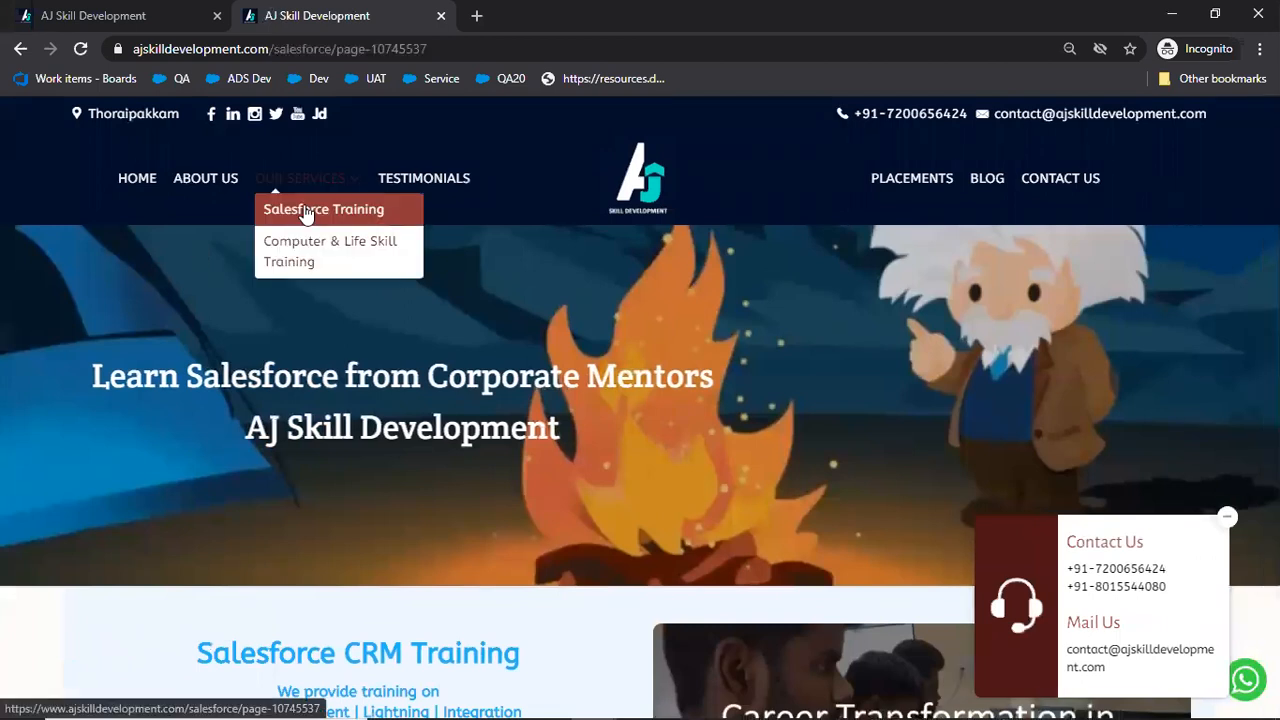
left_click(324, 210)
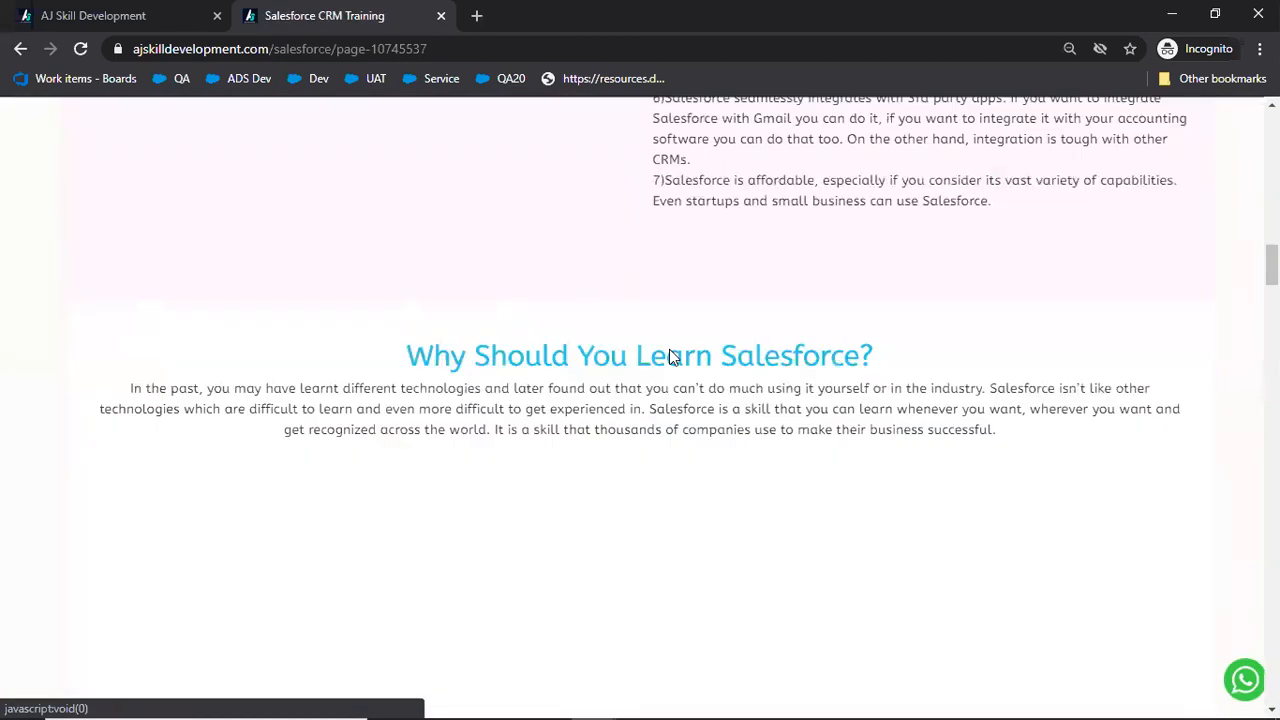
Step: Browse the page past certificates, student feedback, placements and gallery to the social media reviews
scroll("down", 3)
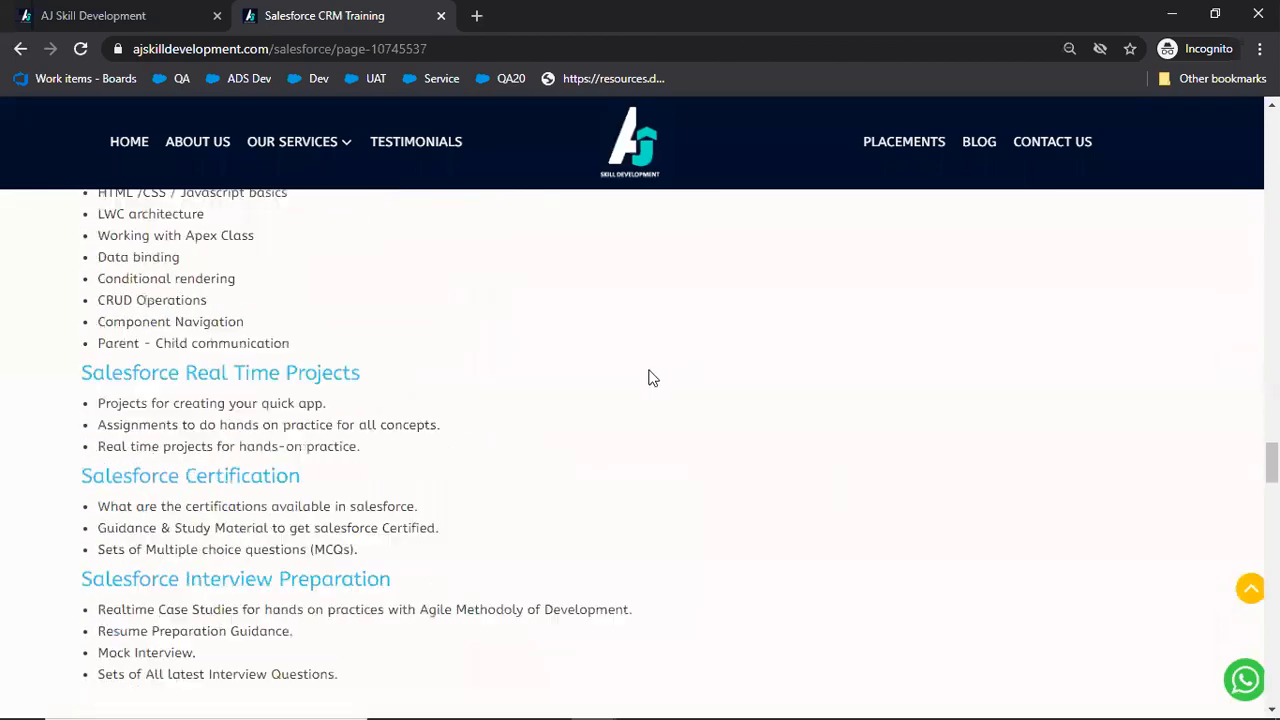
scroll("down", 3)
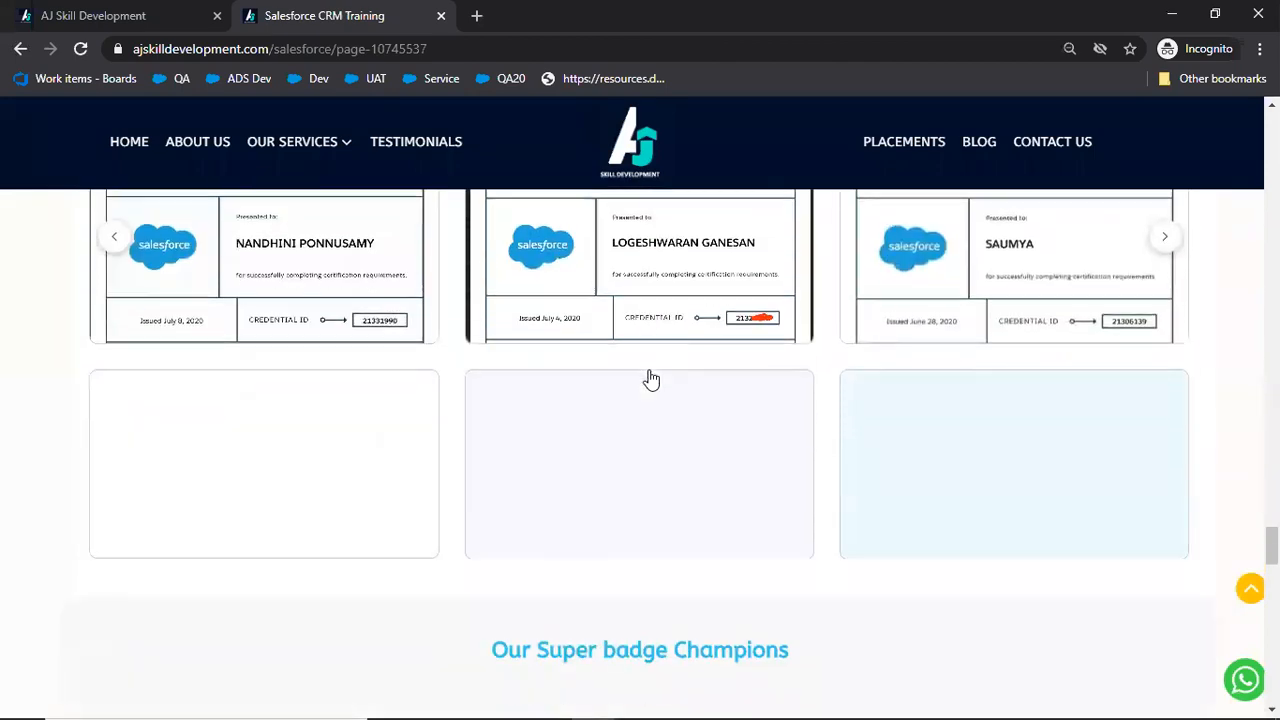
scroll("down", 3)
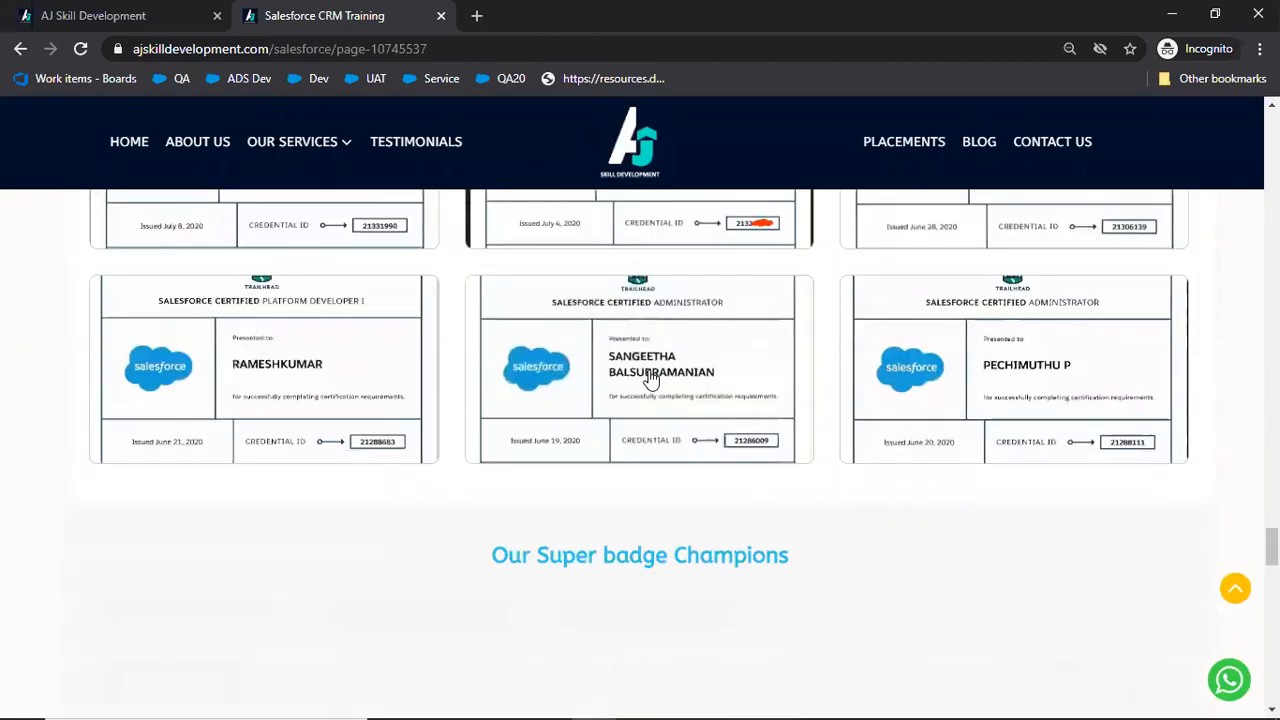
scroll("down", 3)
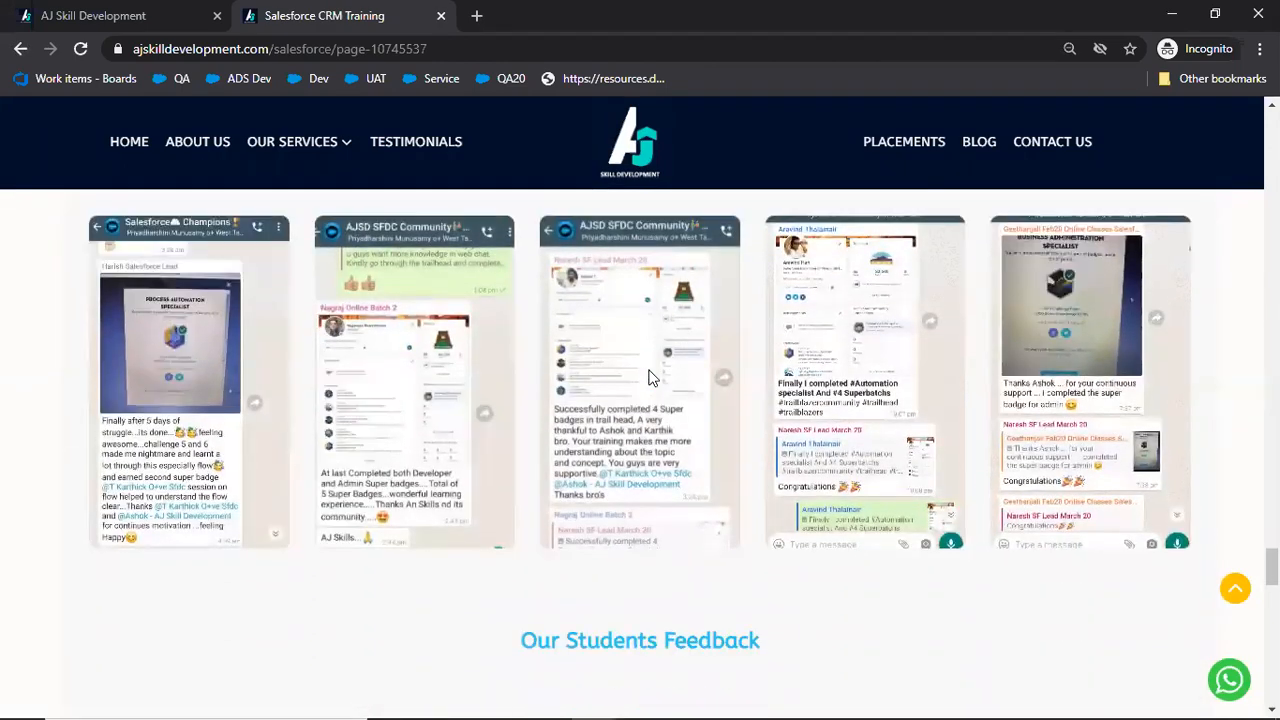
scroll("down", 3)
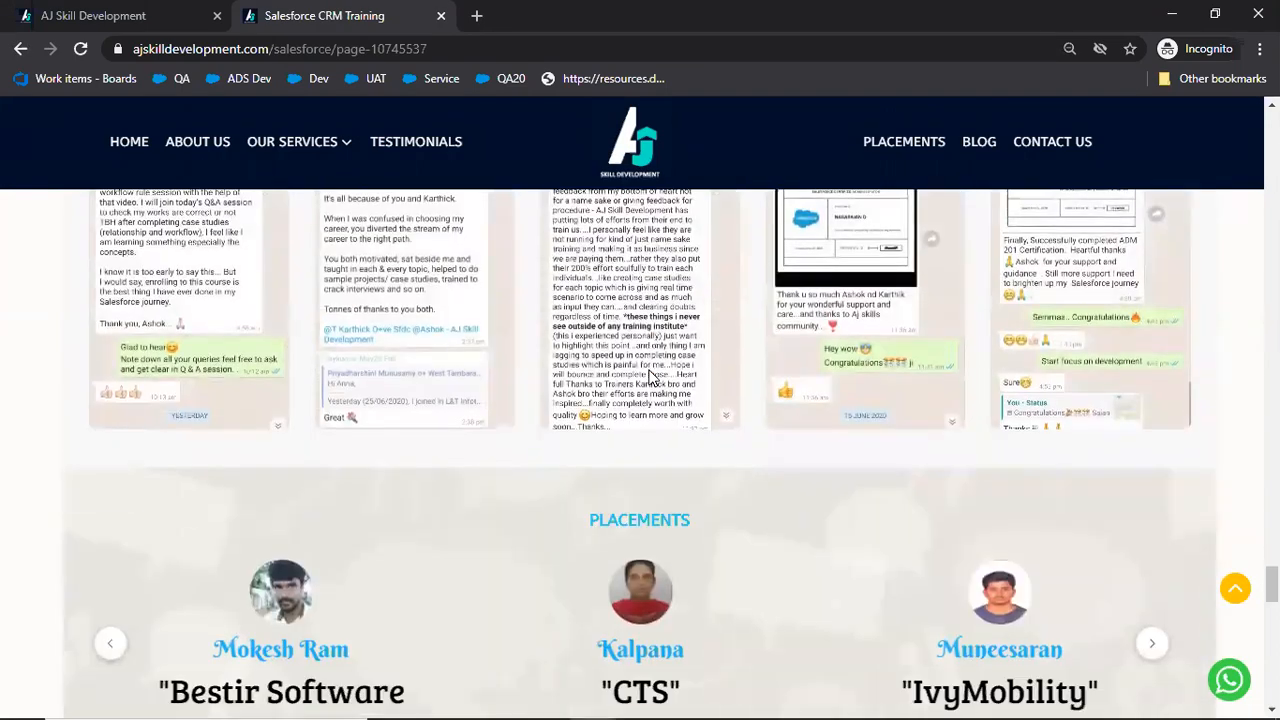
scroll("down", 3)
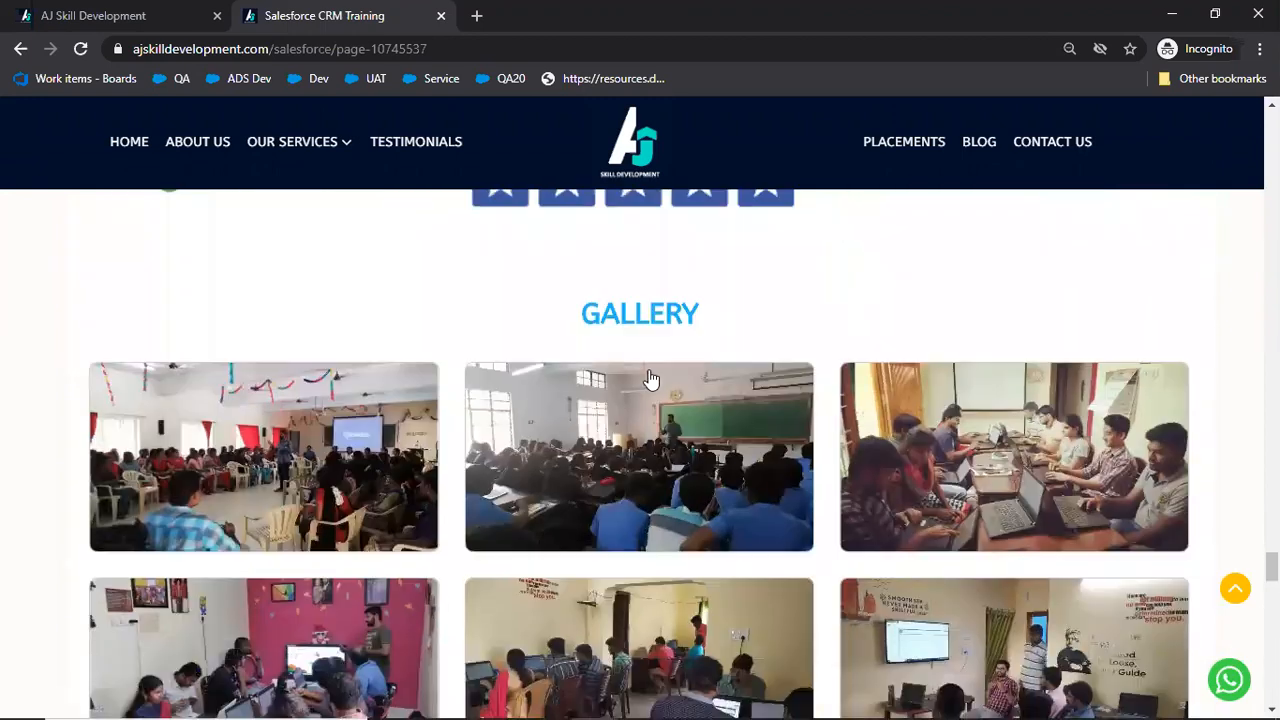
scroll("up", 3)
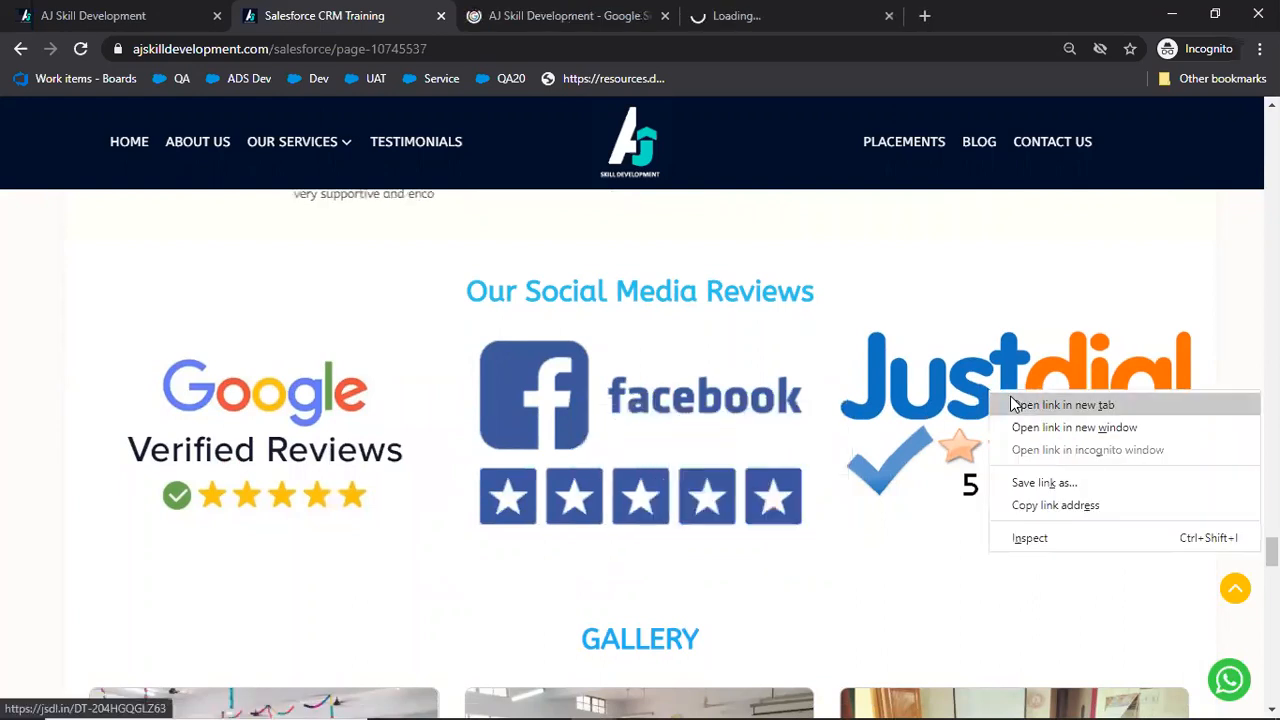
Step: View the Justdial review link and Google search results in a new tab, then return to the YouTube channel
left_click(1068, 404)
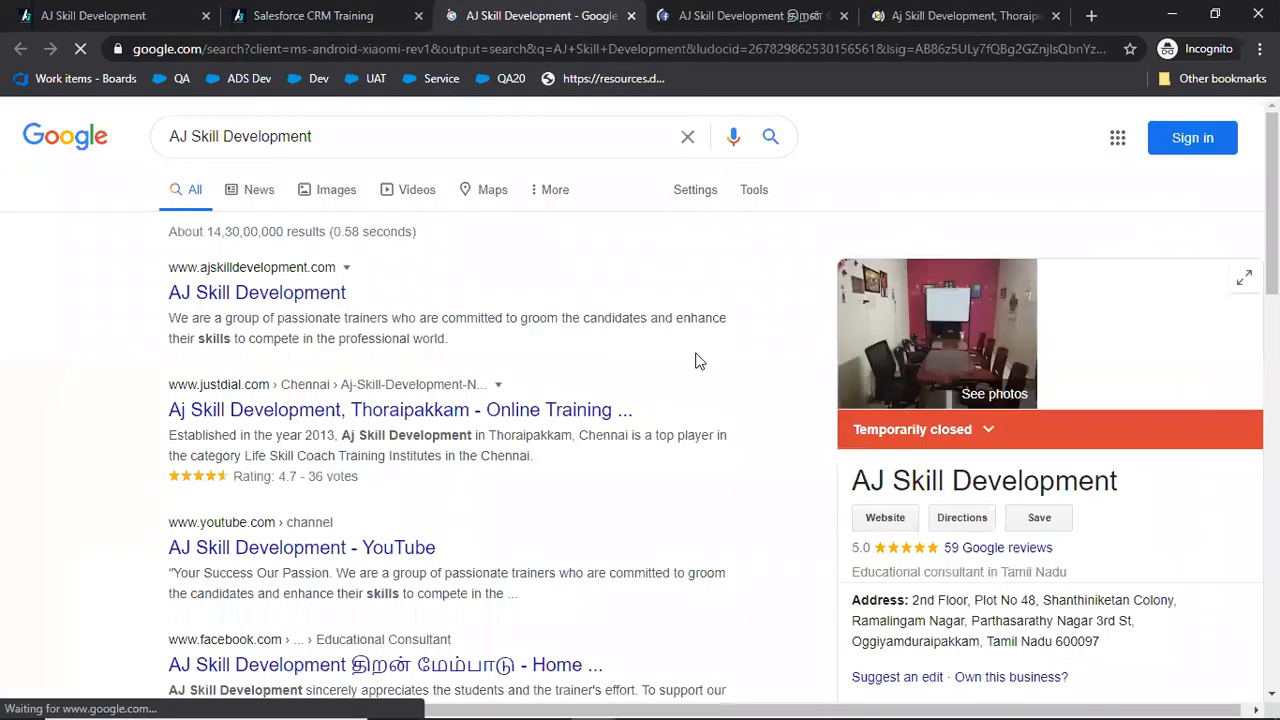
scroll("down", 3)
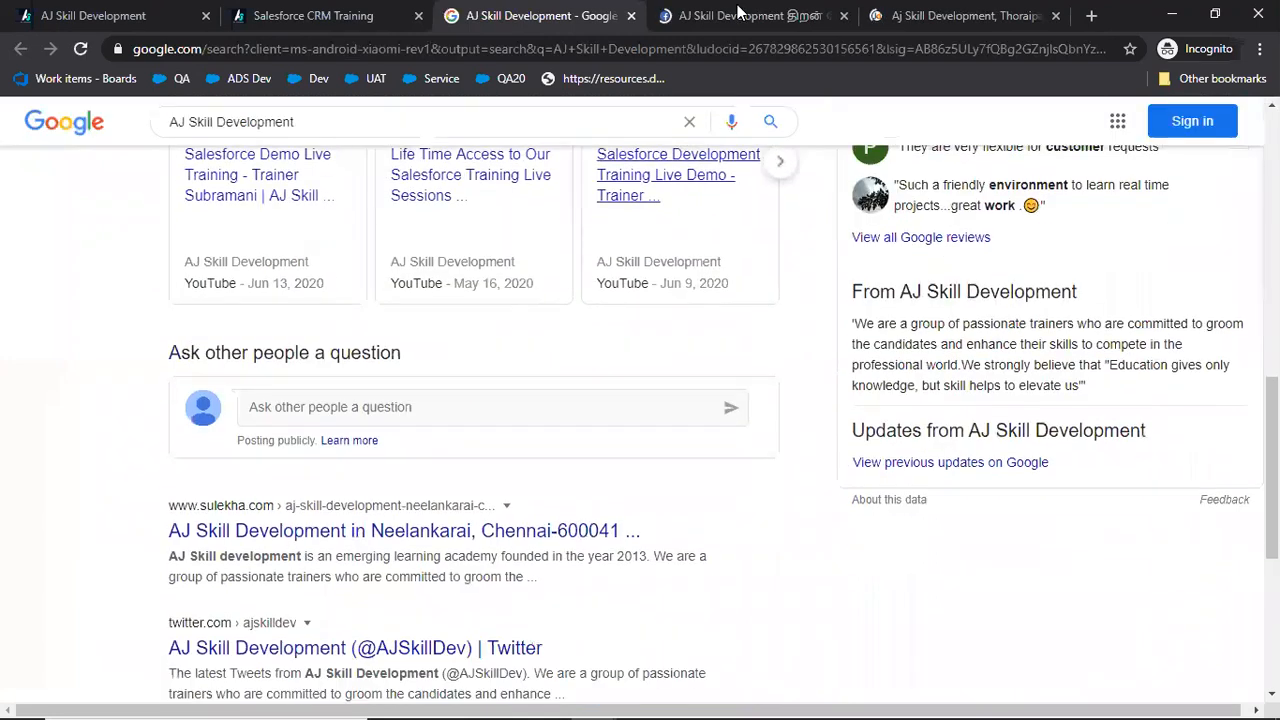
left_click(756, 16)
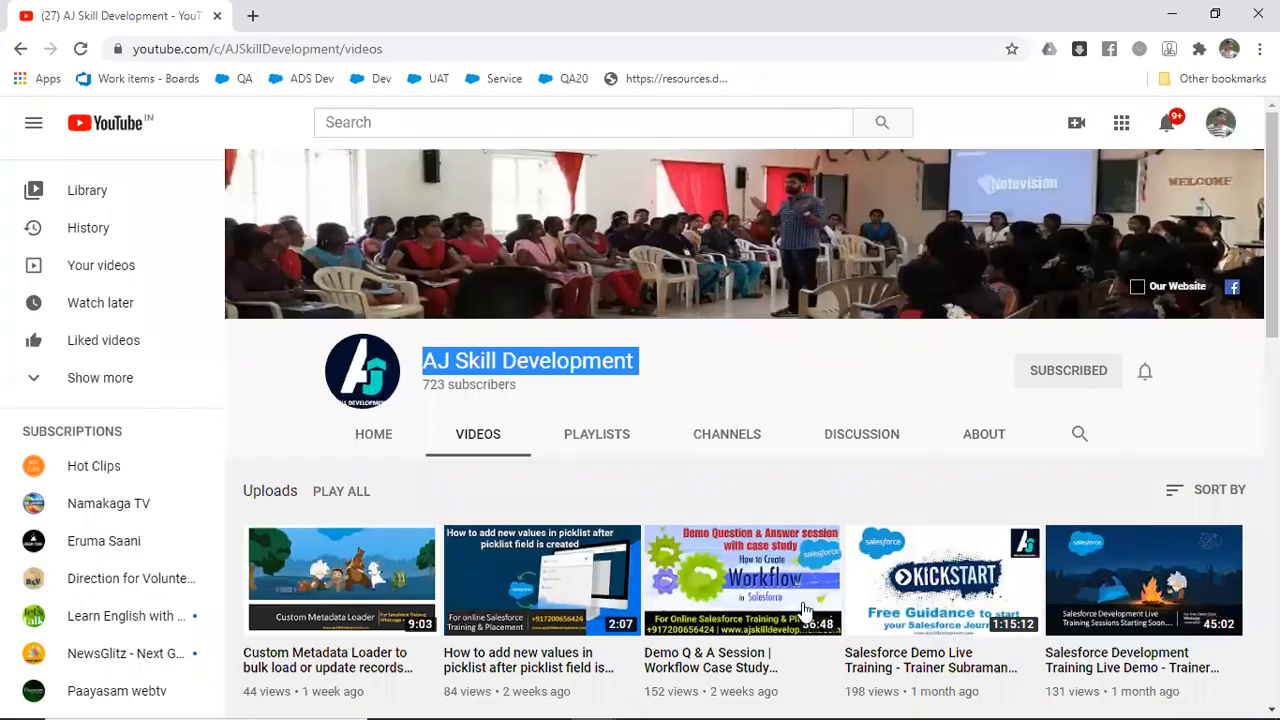
mouse_move(730, 690)
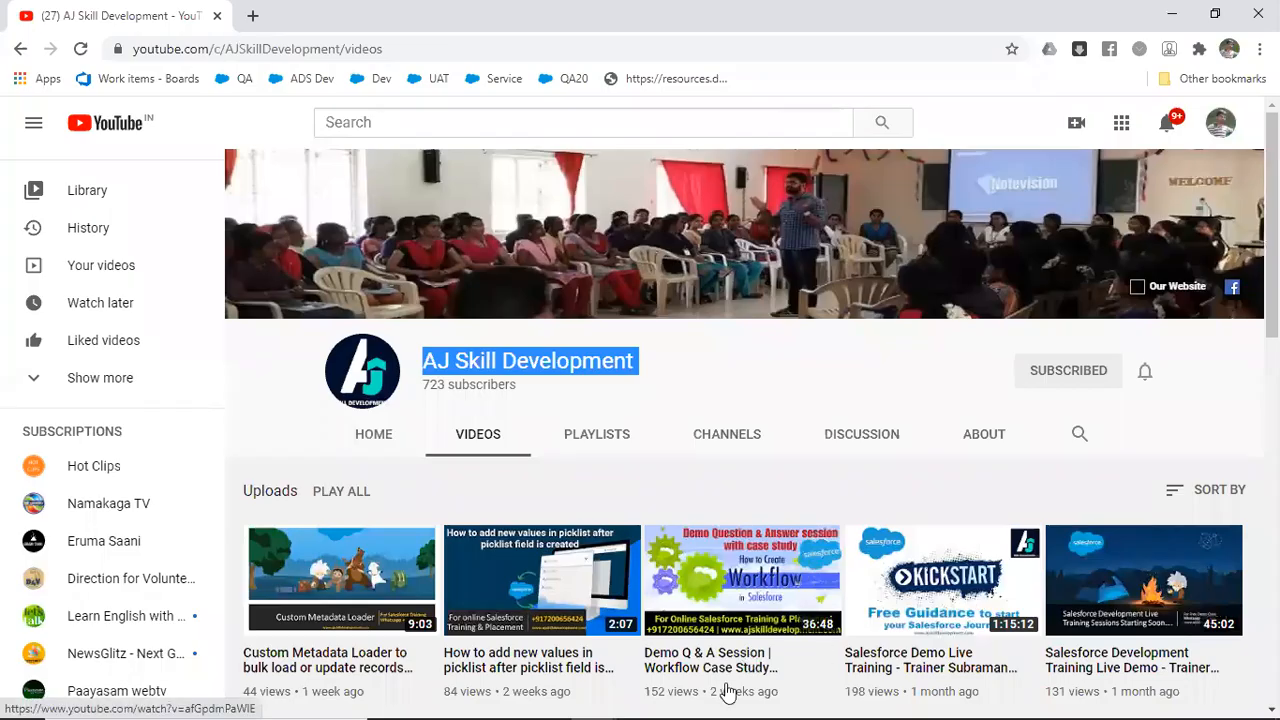